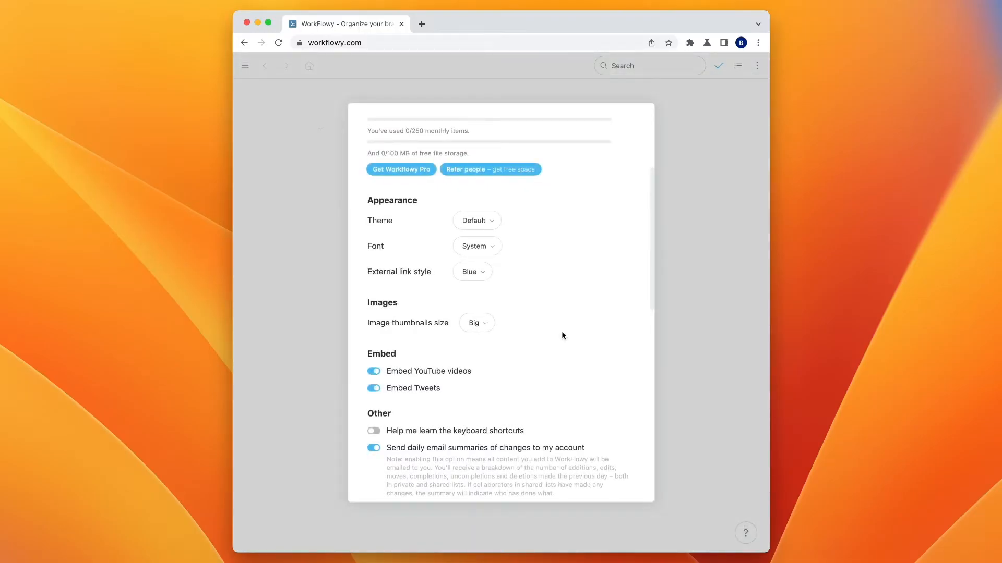
Switch on the Workflowy Labs experimental feature, then leave Settings for the empty outline
{"action": "scroll", "scroll_direction": "down", "scroll_amount": 3}
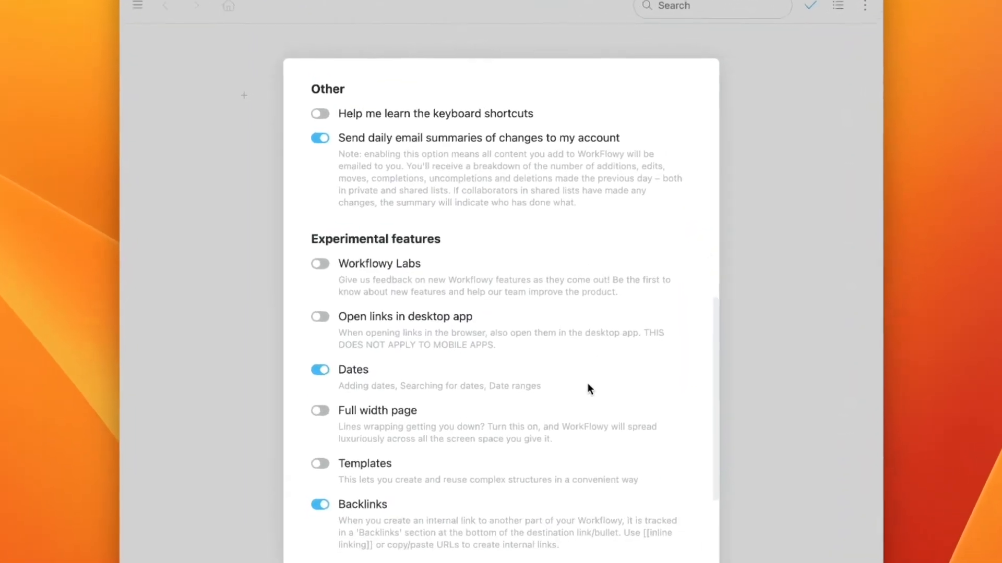
{"action": "left_click", "coordinate": [319, 263]}
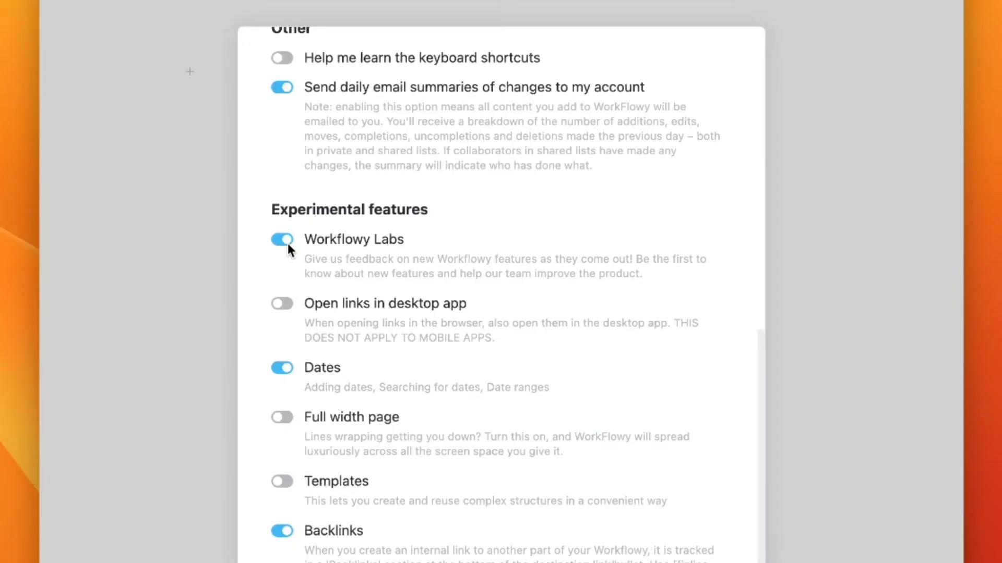
{"action": "scroll", "scroll_direction": "down", "scroll_amount": 3}
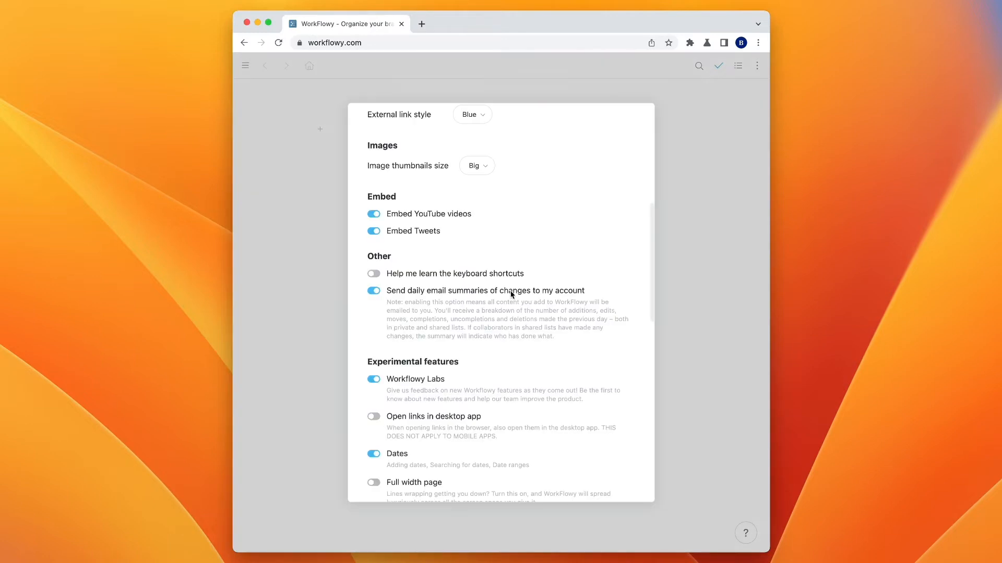
{"action": "scroll", "scroll_direction": "down", "scroll_amount": 3}
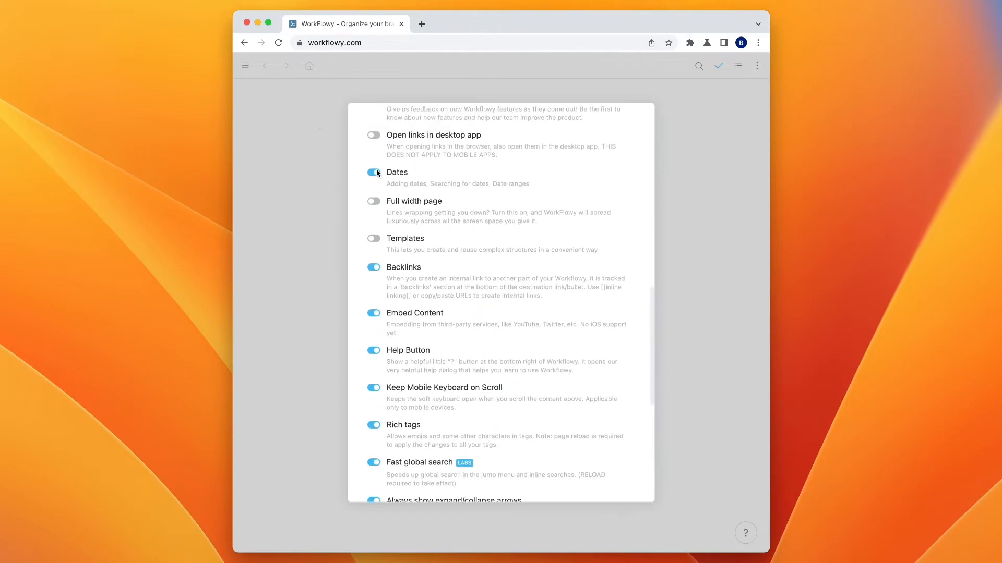
{"action": "scroll", "scroll_direction": "down", "scroll_amount": 3}
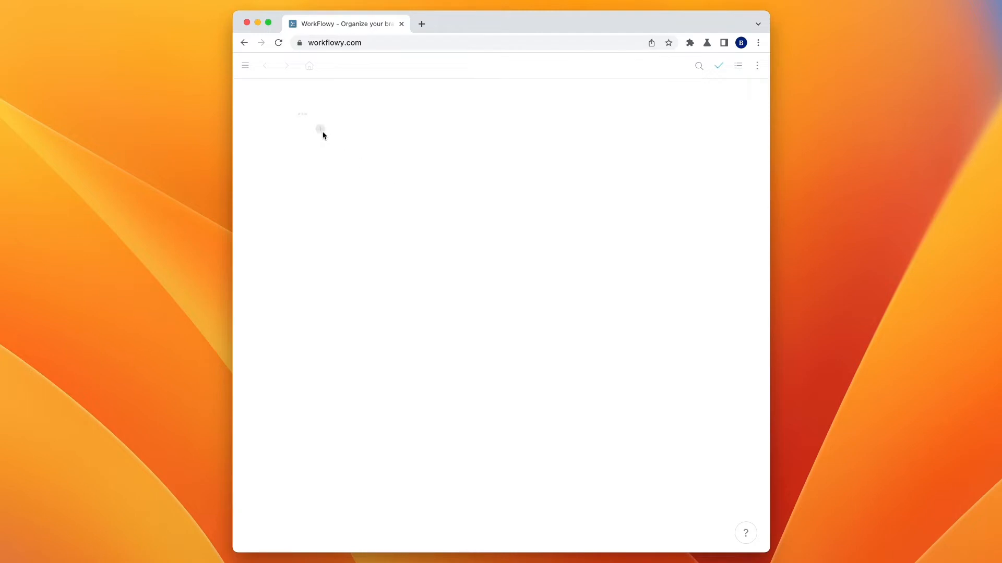
Create a Todo bullet with child items Get milk, Buy bread and Check the mail
{"action": "left_click", "coordinate": [319, 128]}
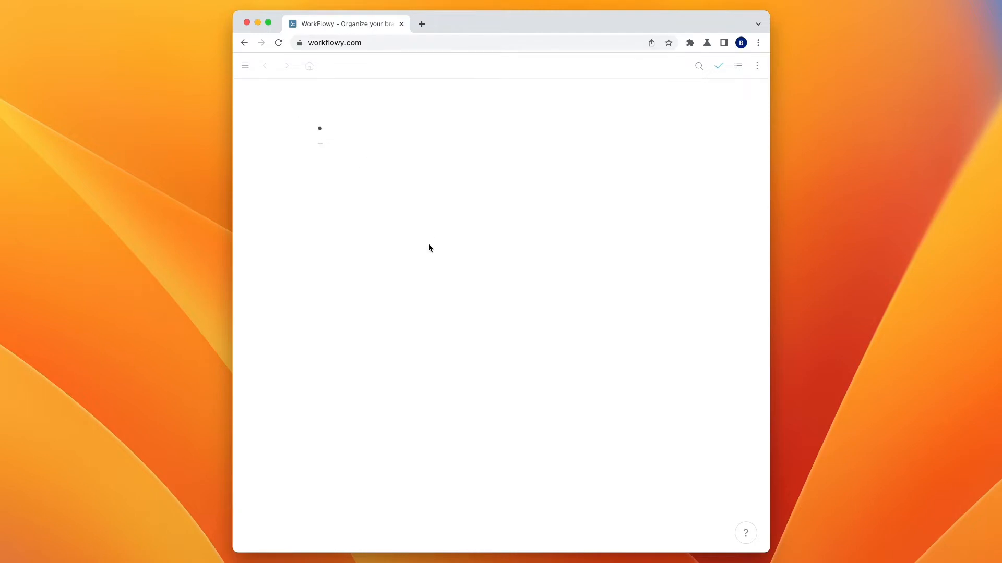
{"action": "type", "text": "Todo"}
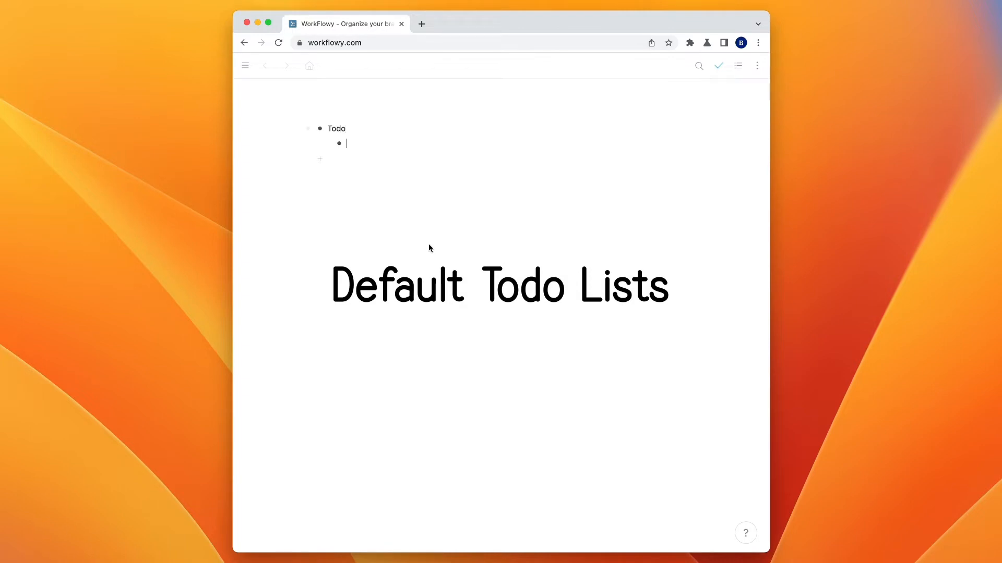
{"action": "type", "text": "Get milk"}
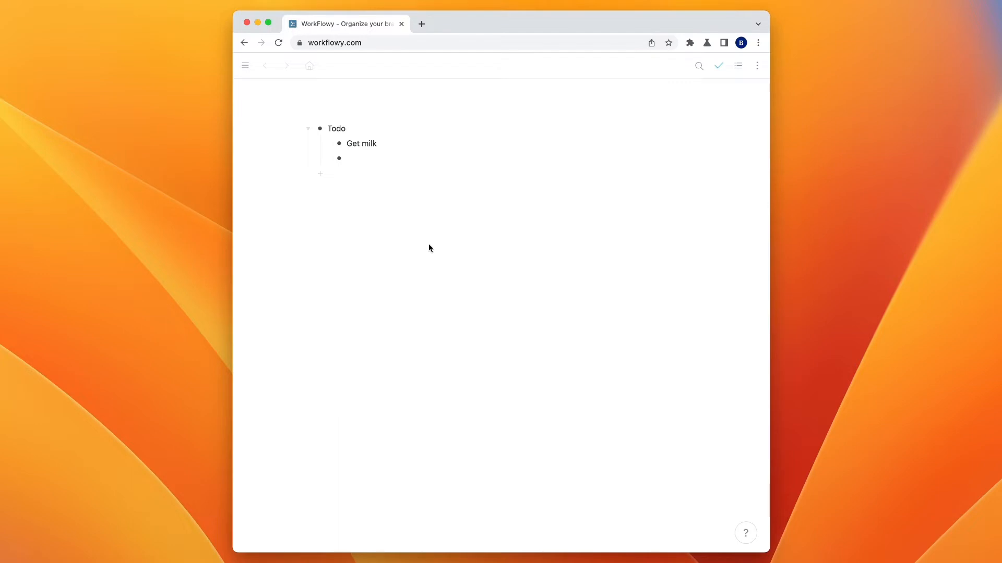
{"action": "type", "text": "Buy bread"}
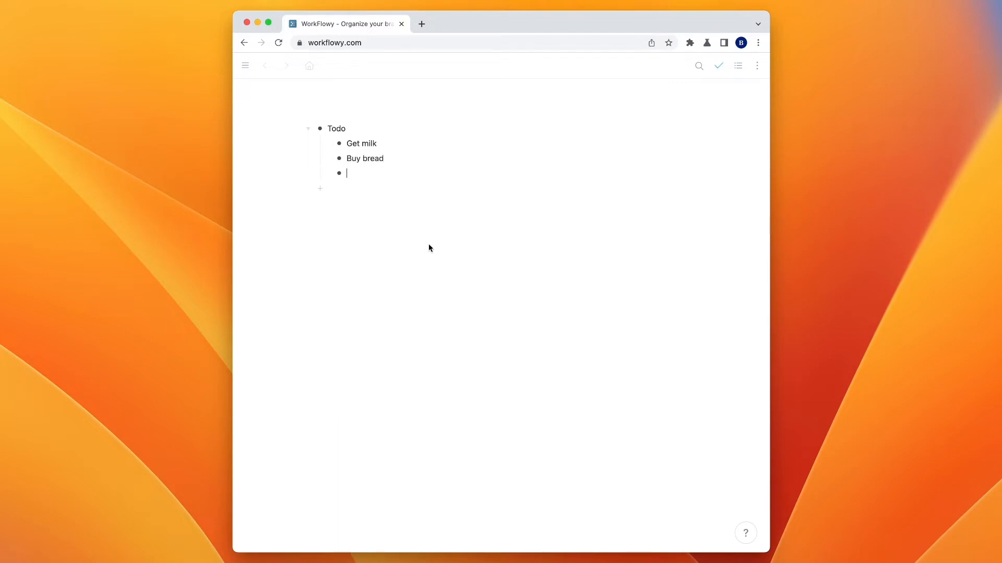
{"action": "type", "text": "Check the"}
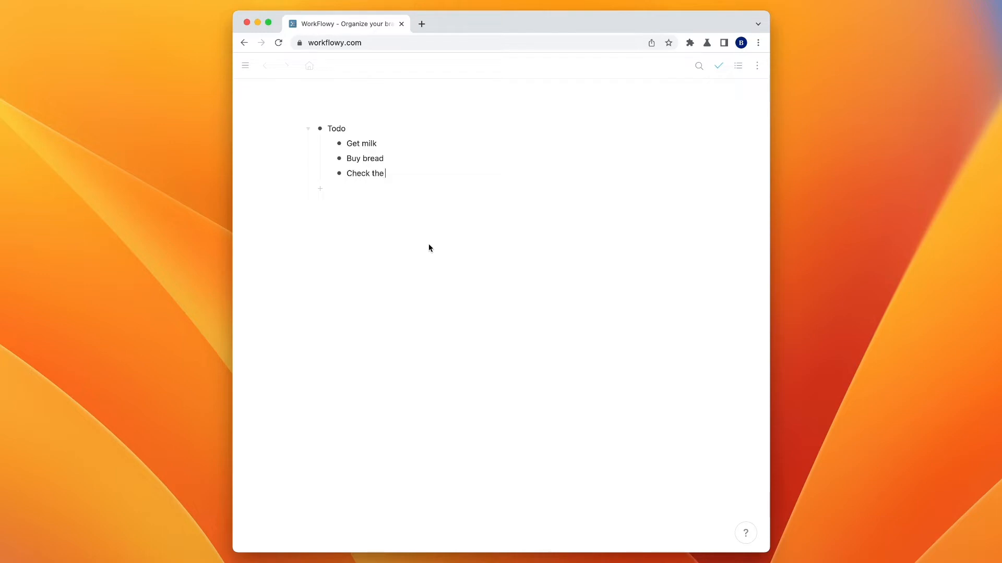
{"action": "type", "text": "mail"}
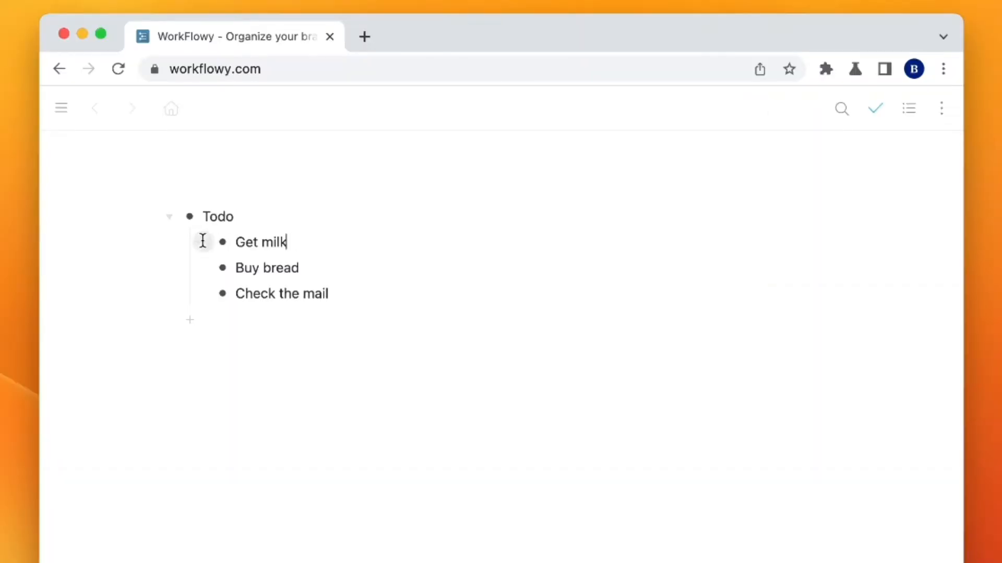
{"action": "mouse_move", "coordinate": [315, 248]}
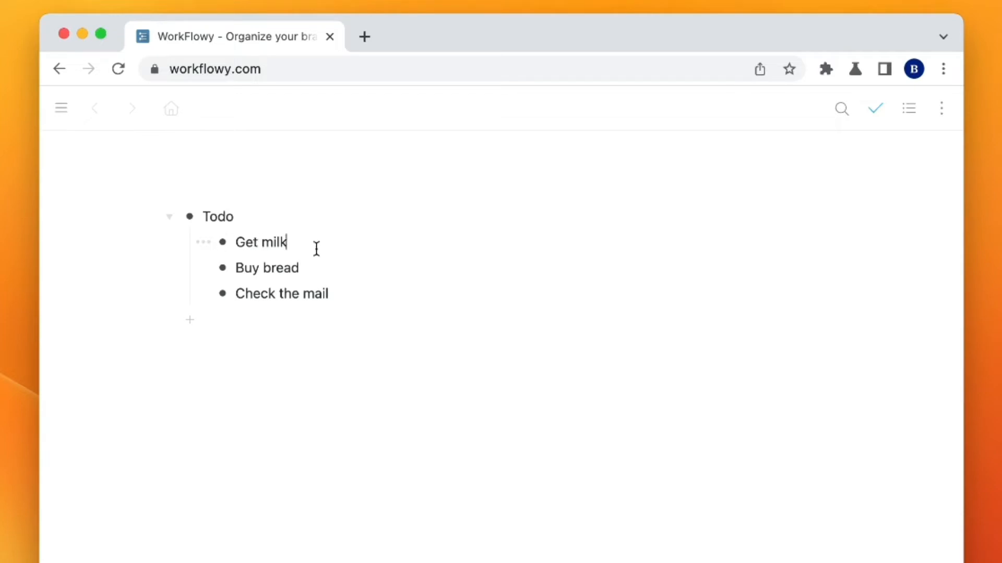
{"action": "mouse_move", "coordinate": [311, 268]}
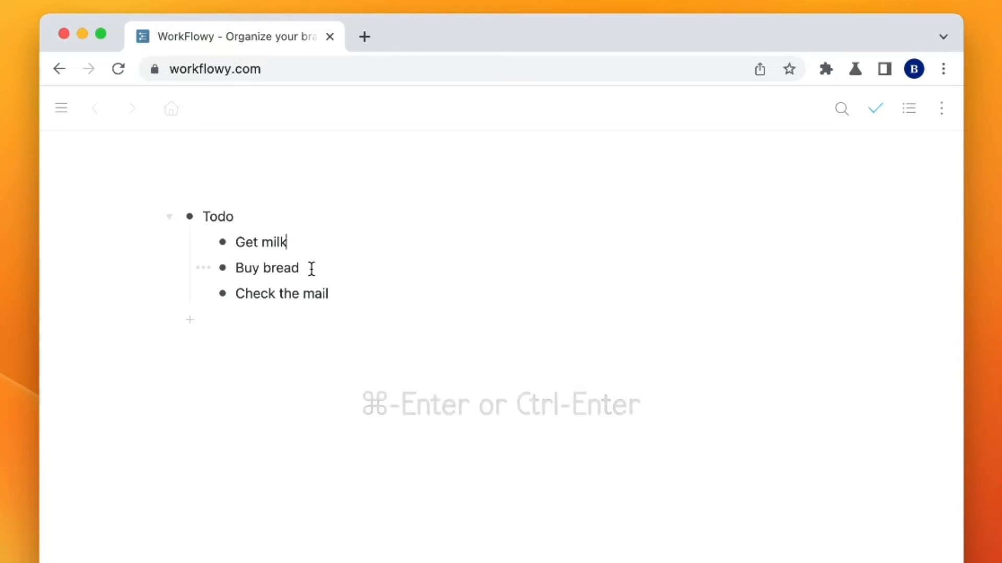
Mark Get milk completed and turn on Show completed so it appears crossed out
{"action": "key", "text": "cmd+enter"}
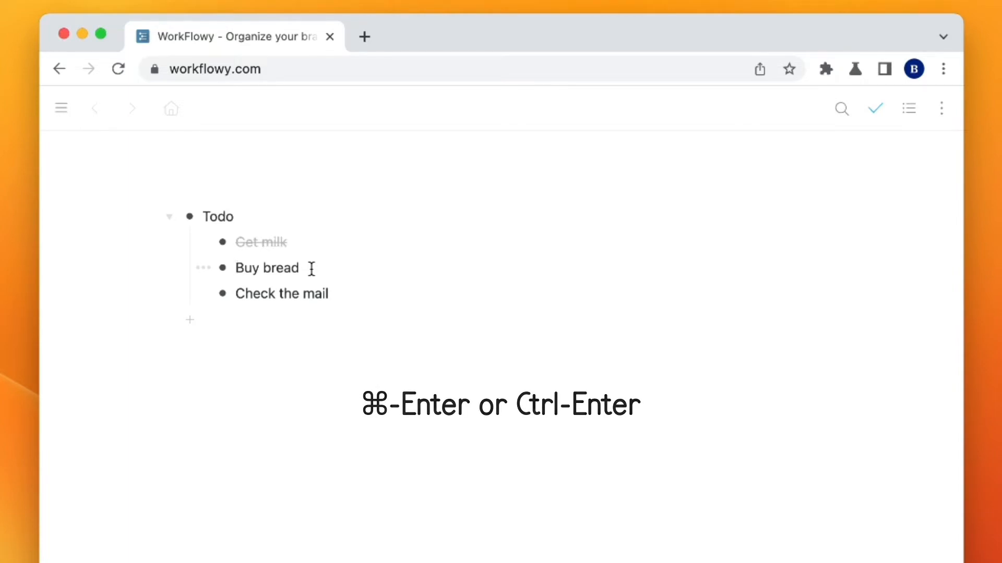
{"action": "key", "text": "cmd+Enter"}
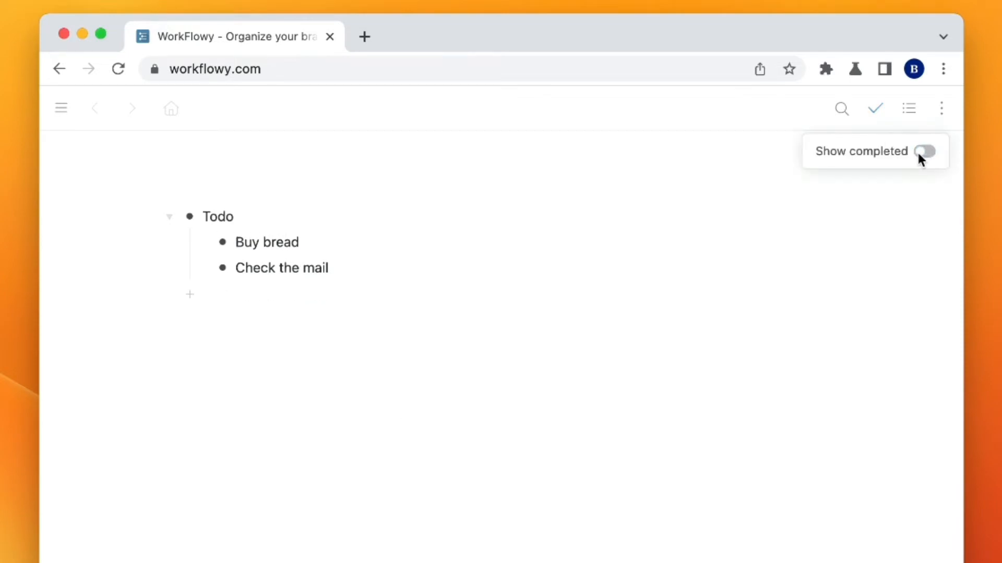
{"action": "left_click", "coordinate": [924, 151]}
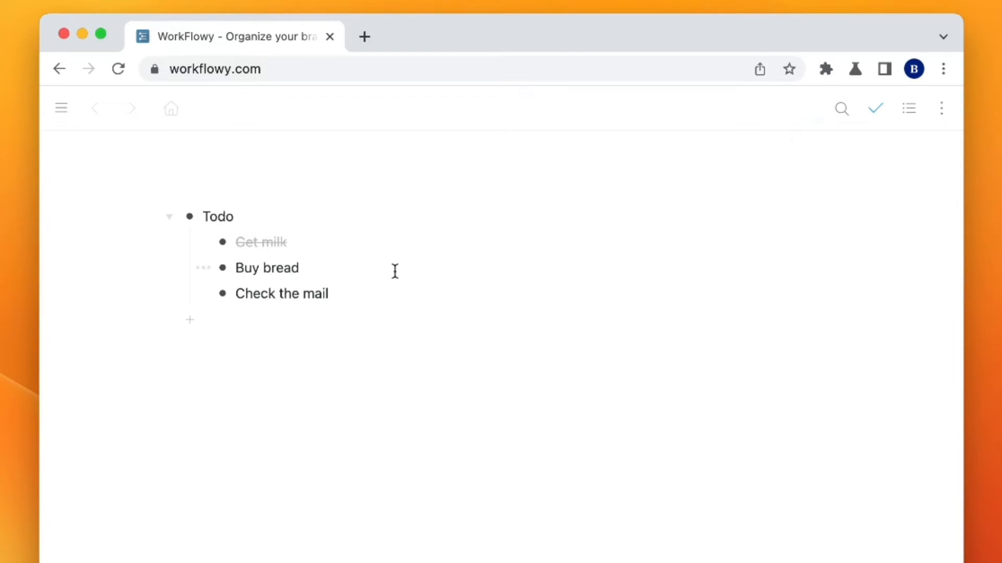
{"action": "mouse_move", "coordinate": [444, 359]}
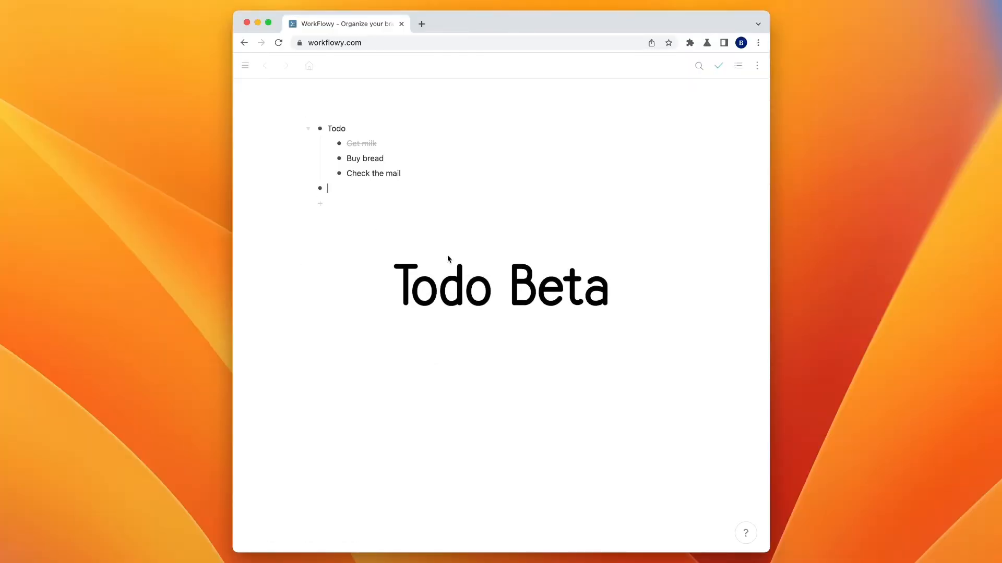
Add Todo 2 with checkbox to-dos Buy milk, Get eggs, Go to the post office, Buy a Funko Pop, Go to IKEA
{"action": "type", "text": "T"}
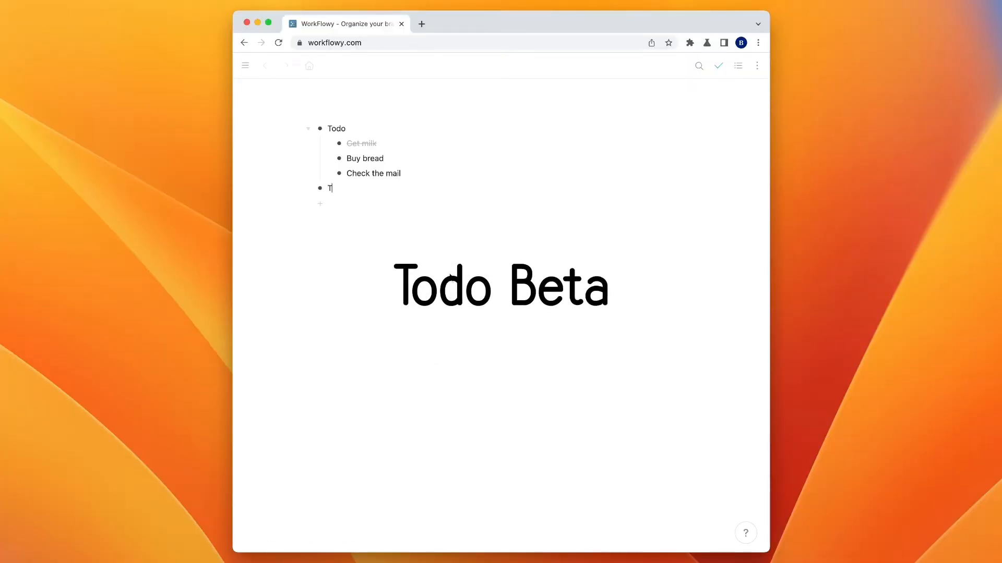
{"action": "type", "text": "odo 2"}
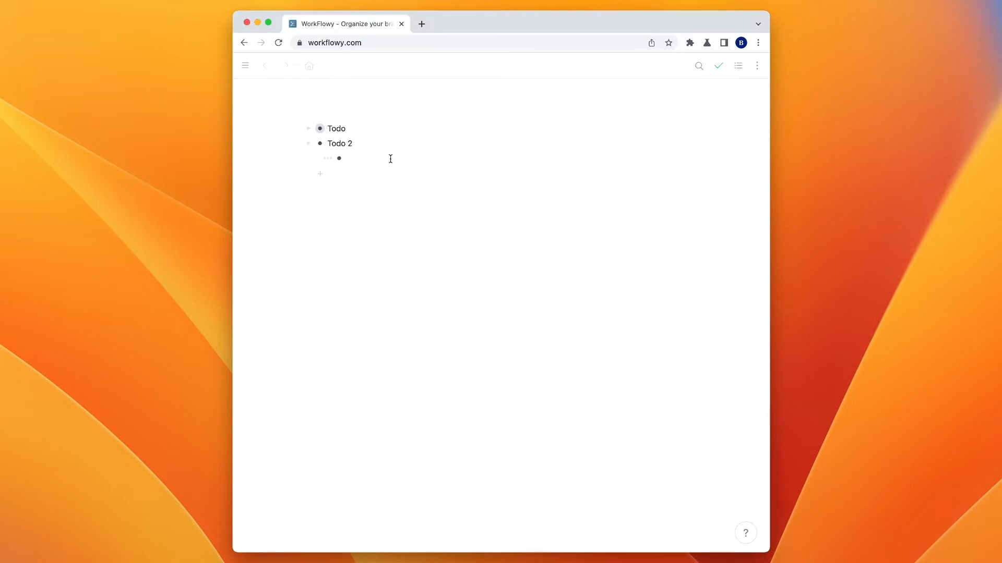
{"action": "type", "text": "Buy"}
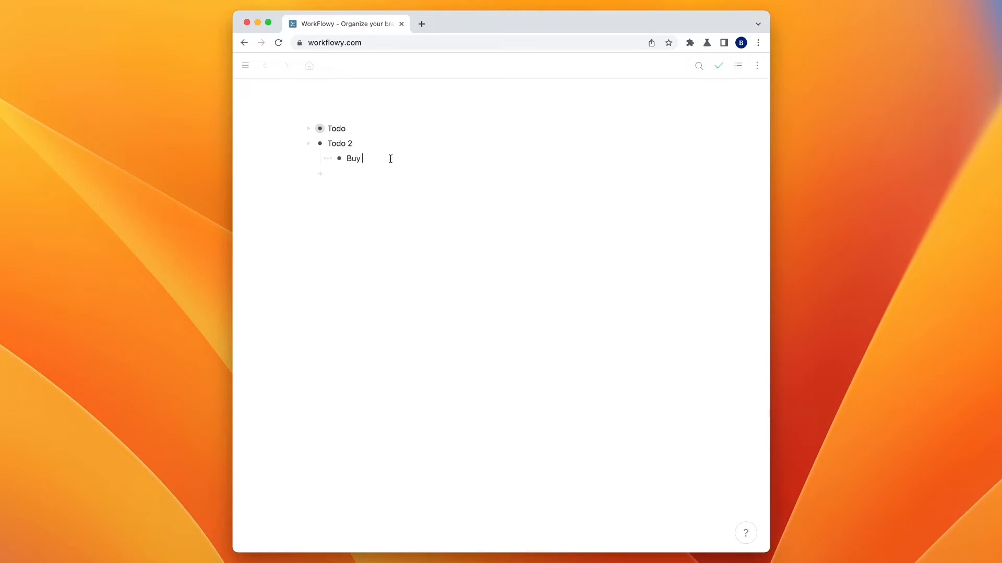
{"action": "type", "text": "milk"}
{"action": "type", "text": "Go to the post office"}
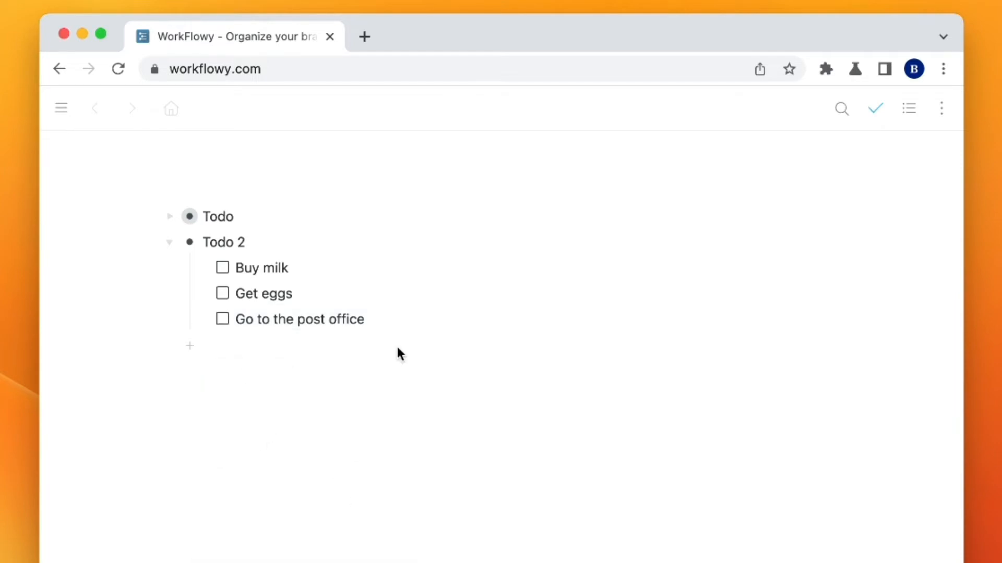
{"action": "left_click", "coordinate": [364, 319]}
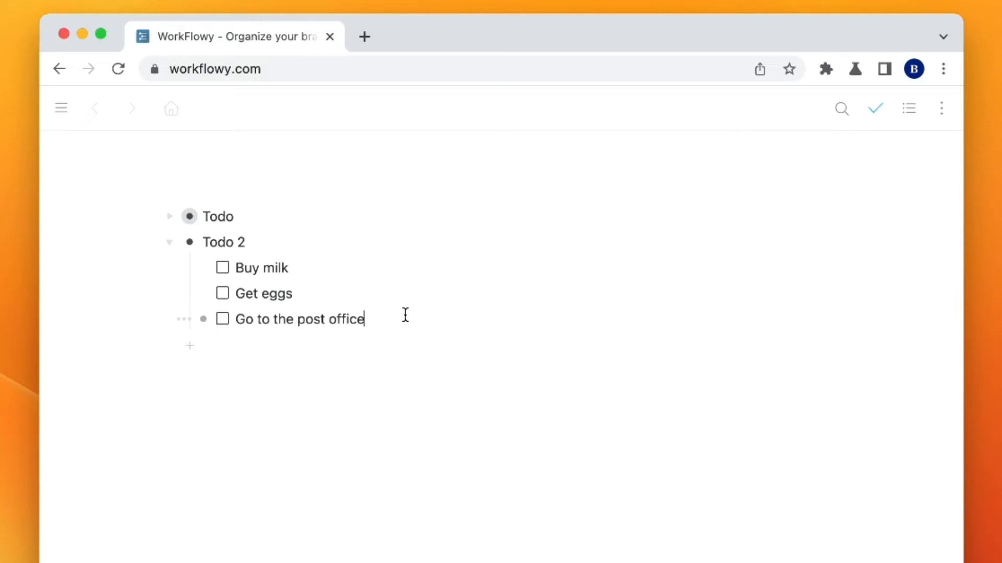
{"action": "type", "text": "Buy a"}
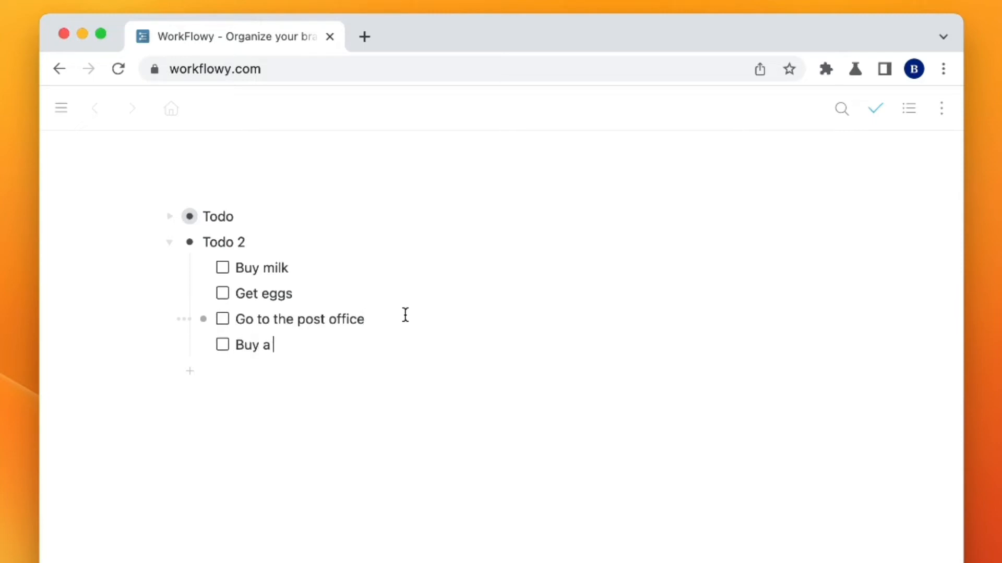
{"action": "type", "text": "Funko Pop"}
{"action": "type", "text": "Go to IKEA"}
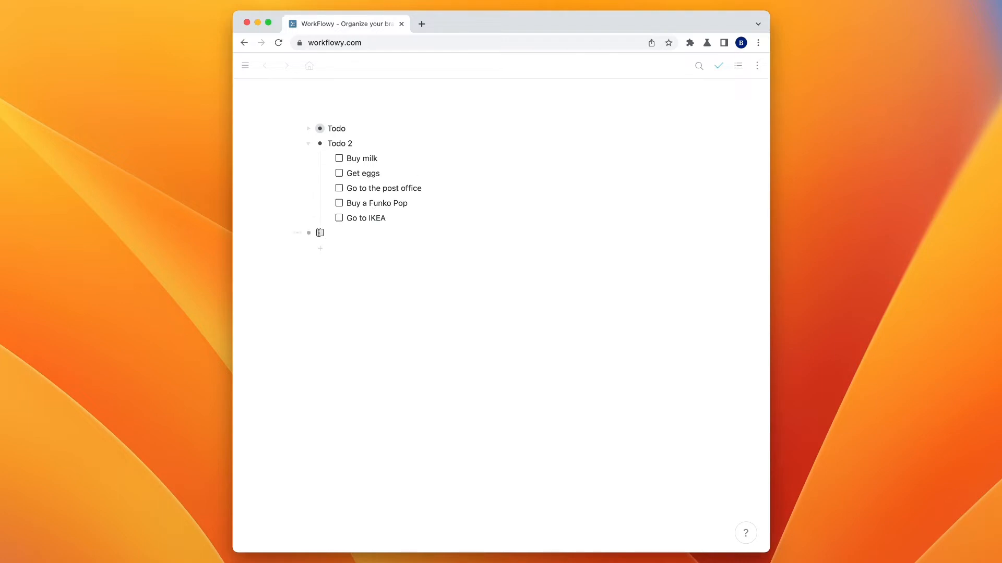
Start a plain empty top-level bullet below Todo 2 and collapse Todo 2
{"action": "left_click", "coordinate": [297, 232]}
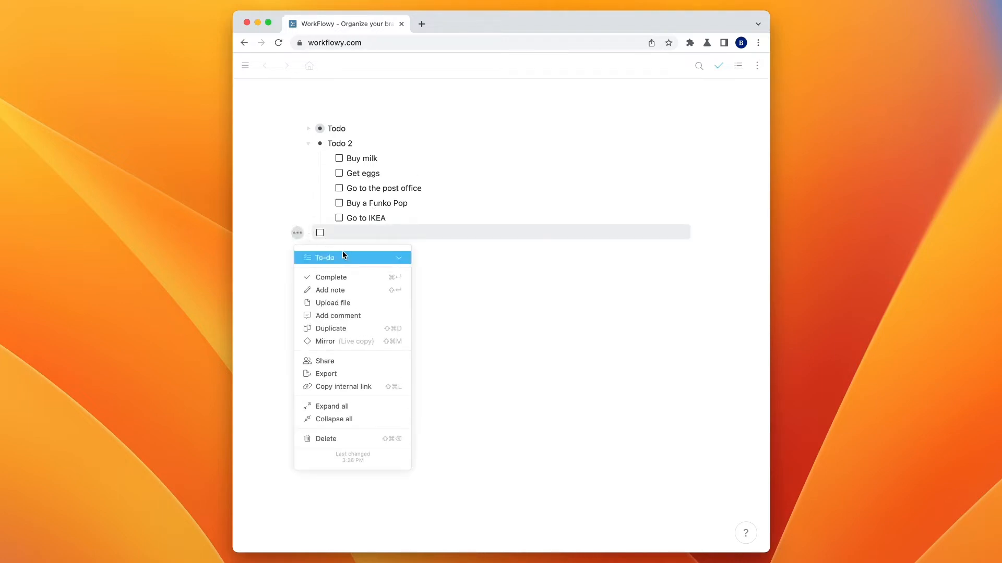
{"action": "mouse_move", "coordinate": [333, 261]}
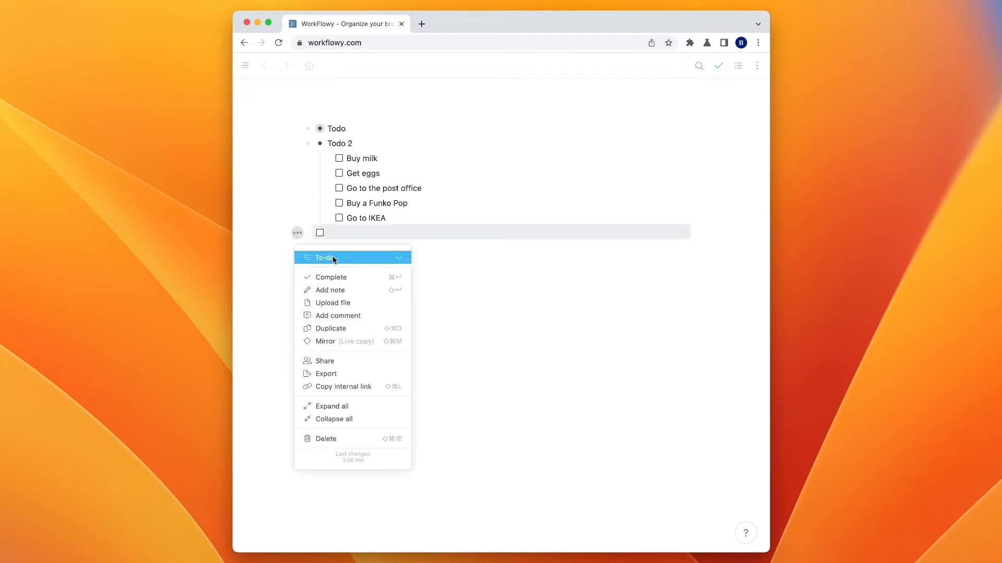
{"action": "left_click", "coordinate": [327, 257]}
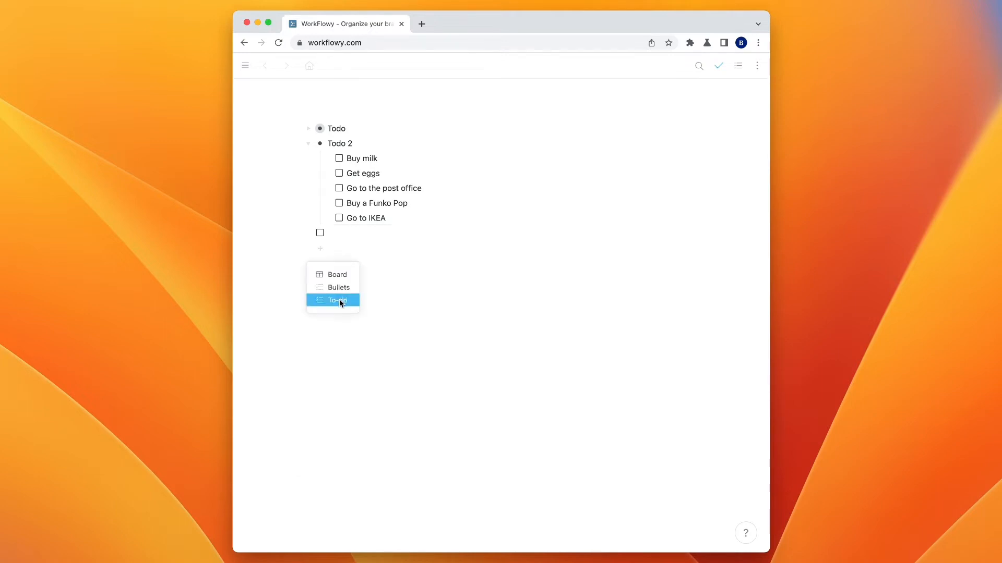
{"action": "left_click", "coordinate": [336, 300]}
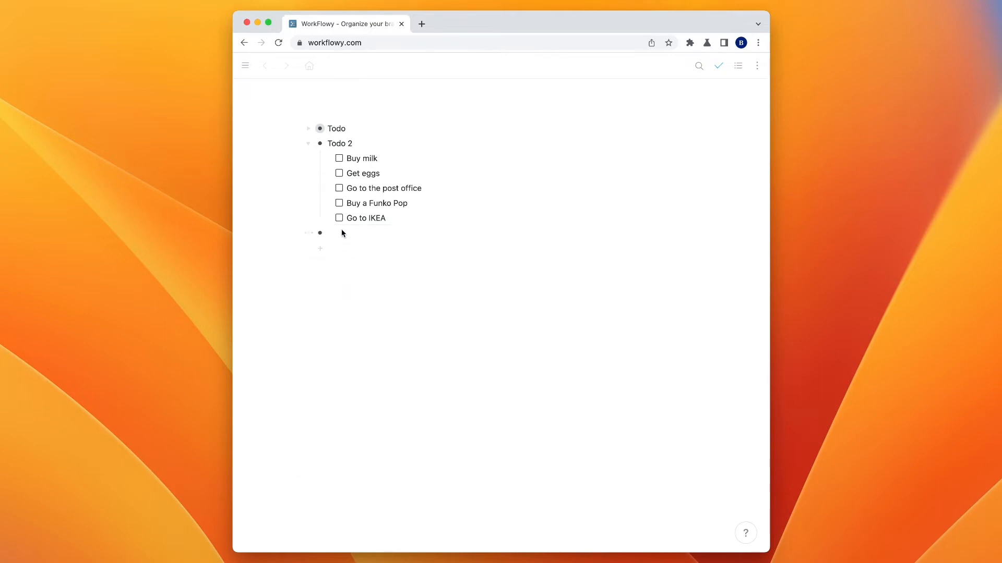
{"action": "left_click", "coordinate": [351, 233]}
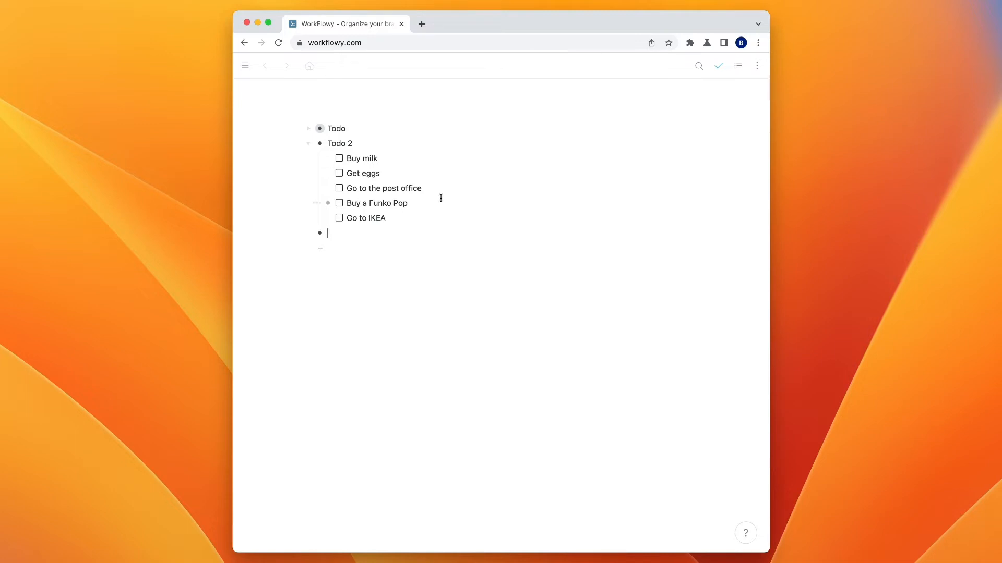
{"action": "left_click", "coordinate": [308, 143]}
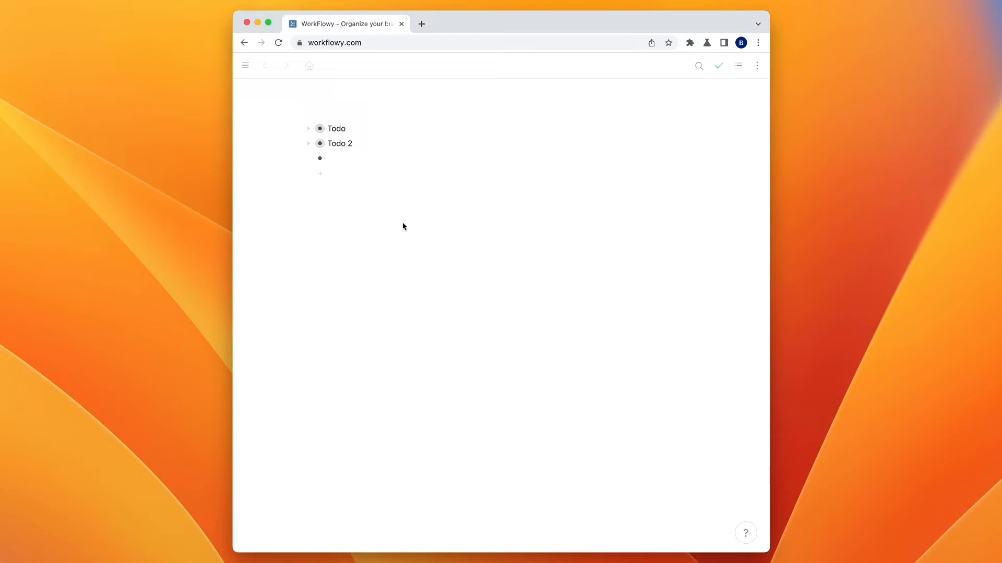
Title the empty item '✅ Todo' using :check, then zoom into it
{"action": "left_click", "coordinate": [332, 159]}
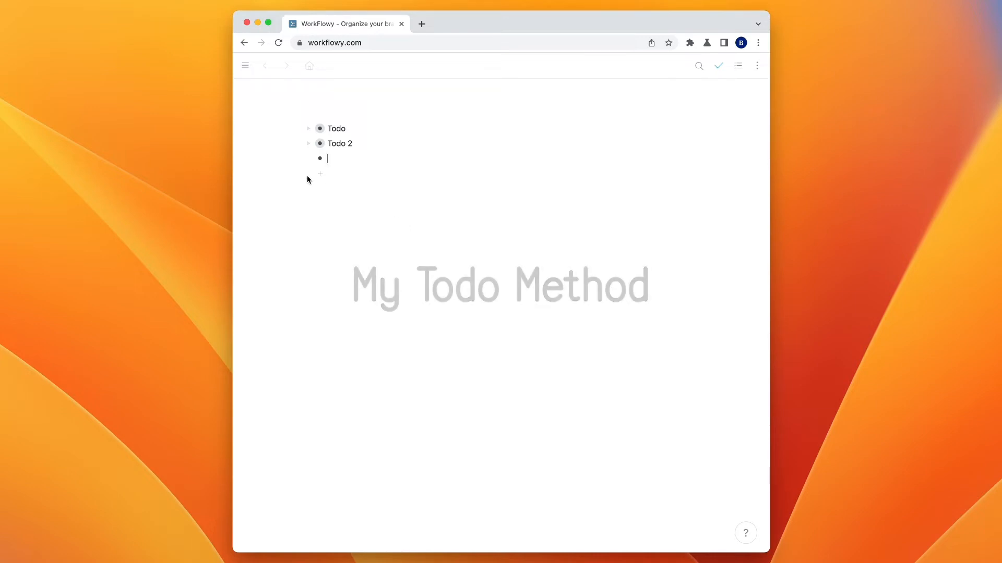
{"action": "type", "text": ":check"}
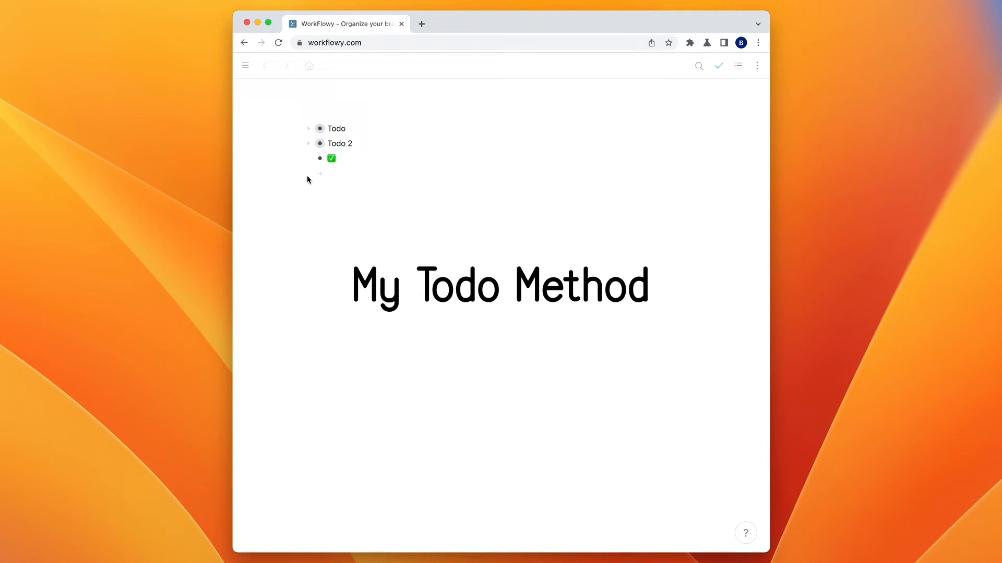
{"action": "type", "text": "Todo"}
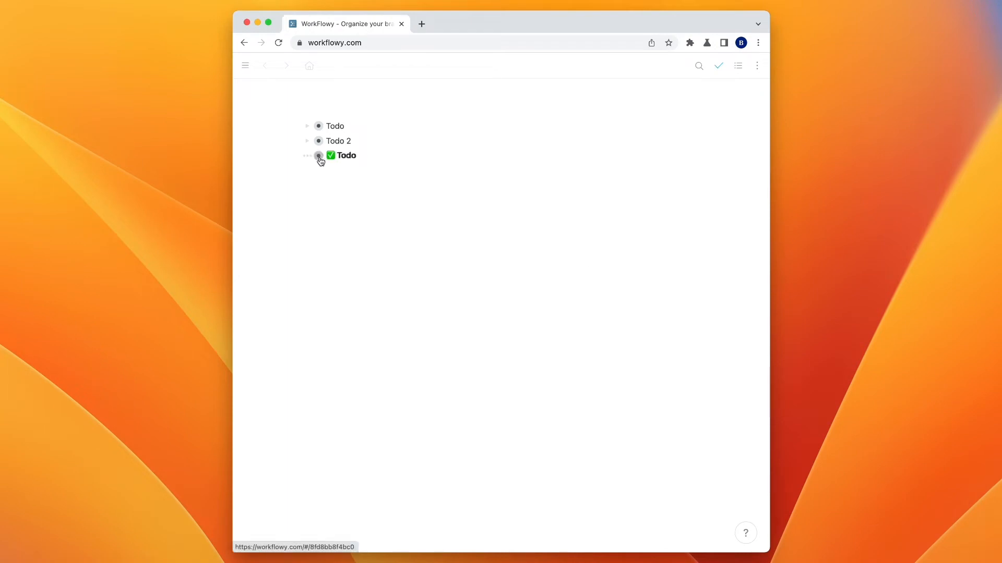
{"action": "left_click", "coordinate": [318, 156]}
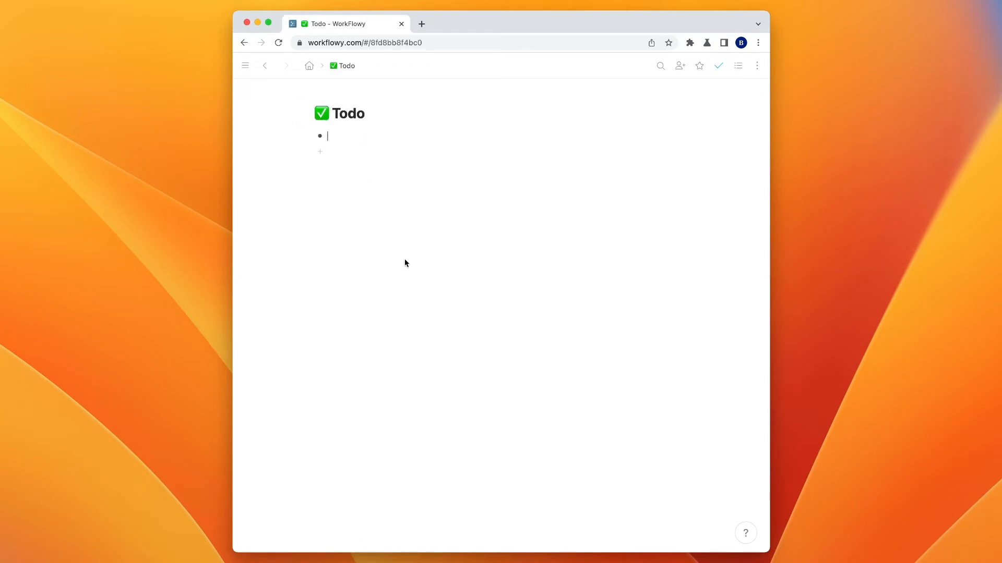
Add General, Work, Hobby and Chores as separate bullets on the ✅ Todo page
{"action": "type", "text": "General"}
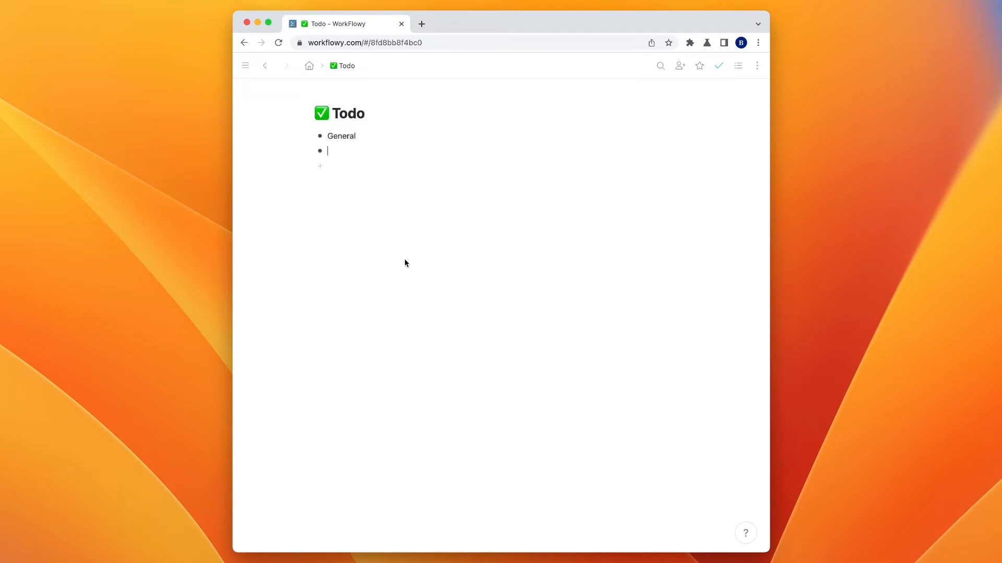
{"action": "type", "text": "Work"}
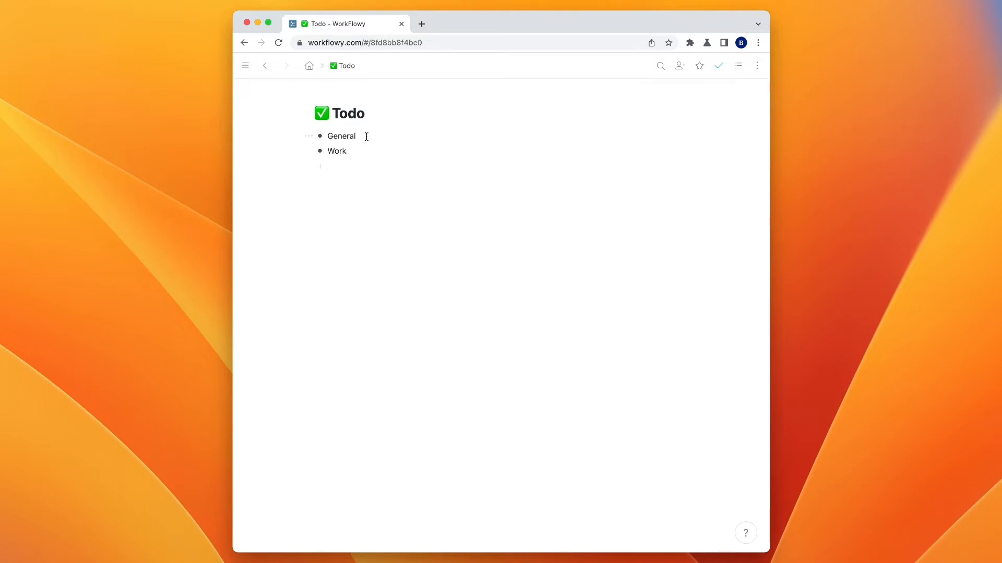
{"action": "type", "text": "Hobby"}
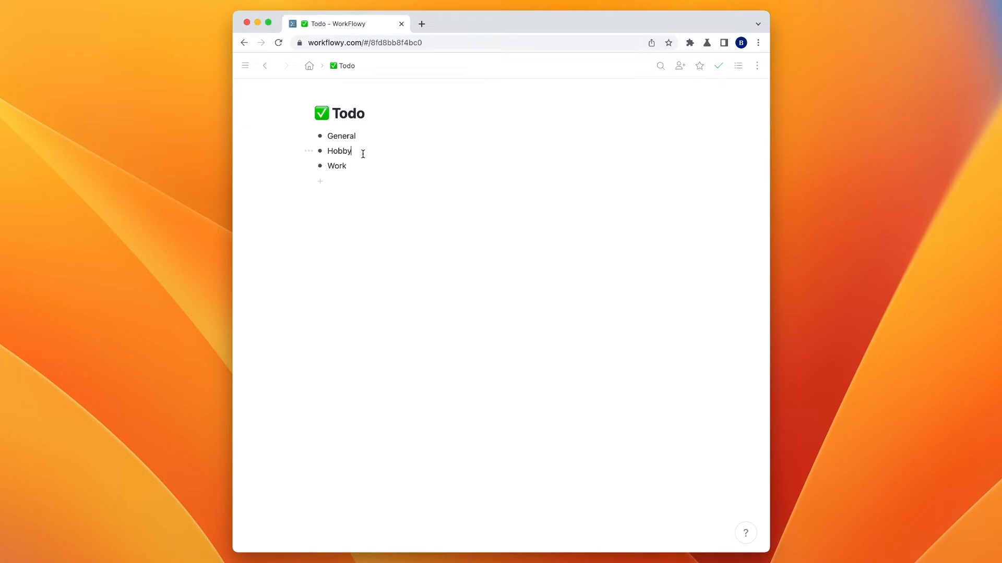
{"action": "type", "text": "Chores"}
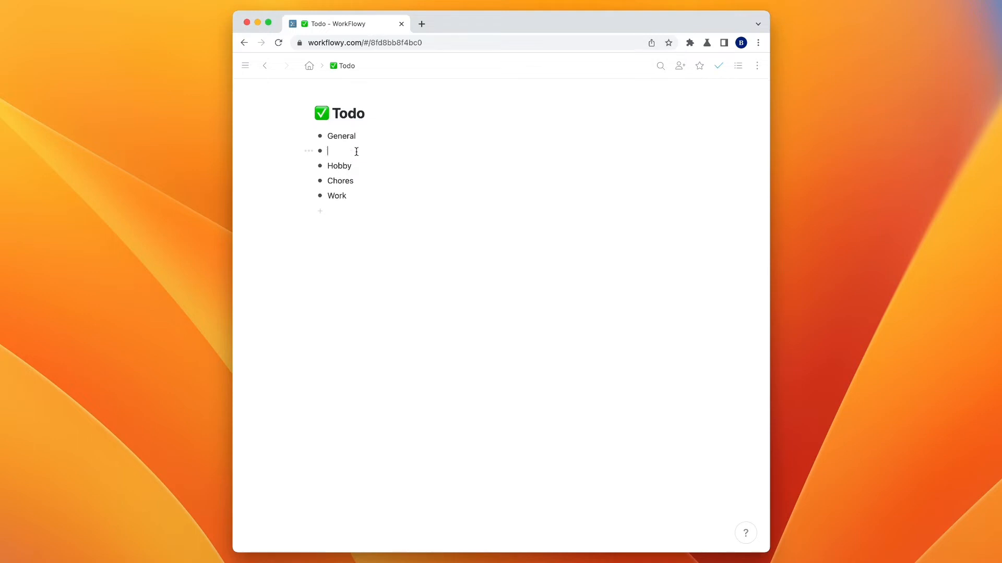
Nest checkbox to-dos under General, such as Go to the post office and Send Christmas cards
{"action": "key", "text": "Tab"}
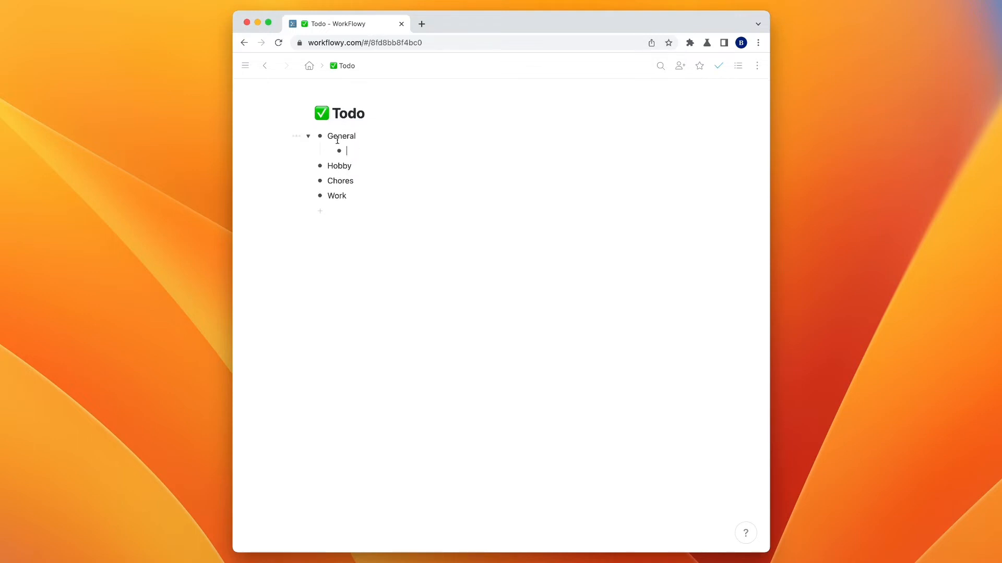
{"action": "left_click", "coordinate": [327, 150]}
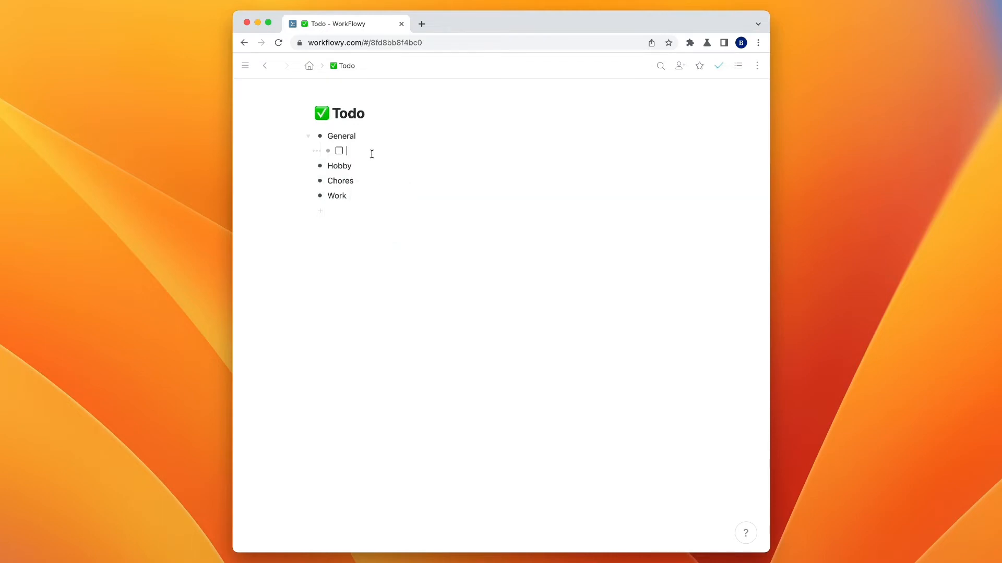
{"action": "type", "text": "Go to t"}
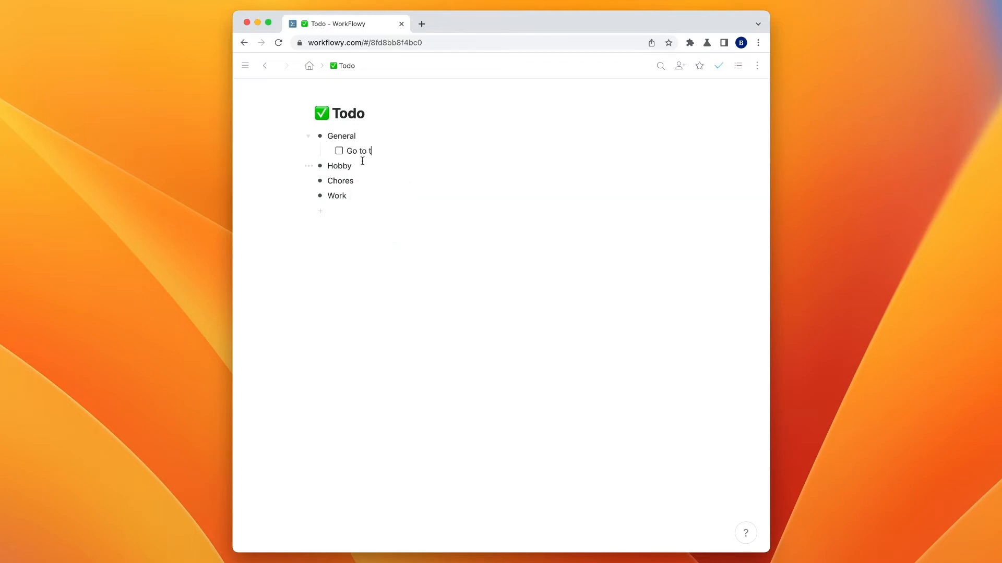
{"action": "key", "text": "Enter"}
{"action": "type", "text": "Send"}
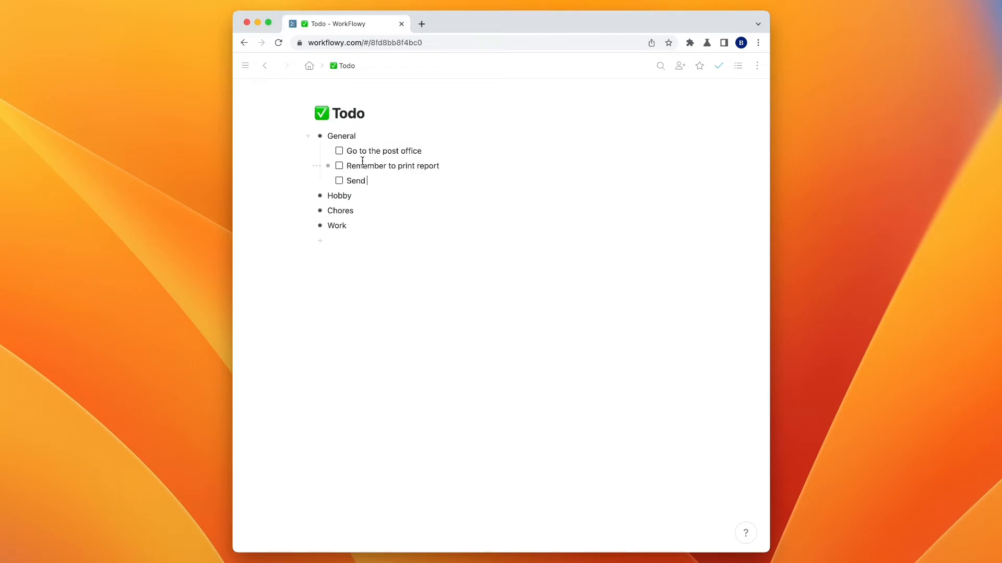
{"action": "type", "text": "Christmas cards"}
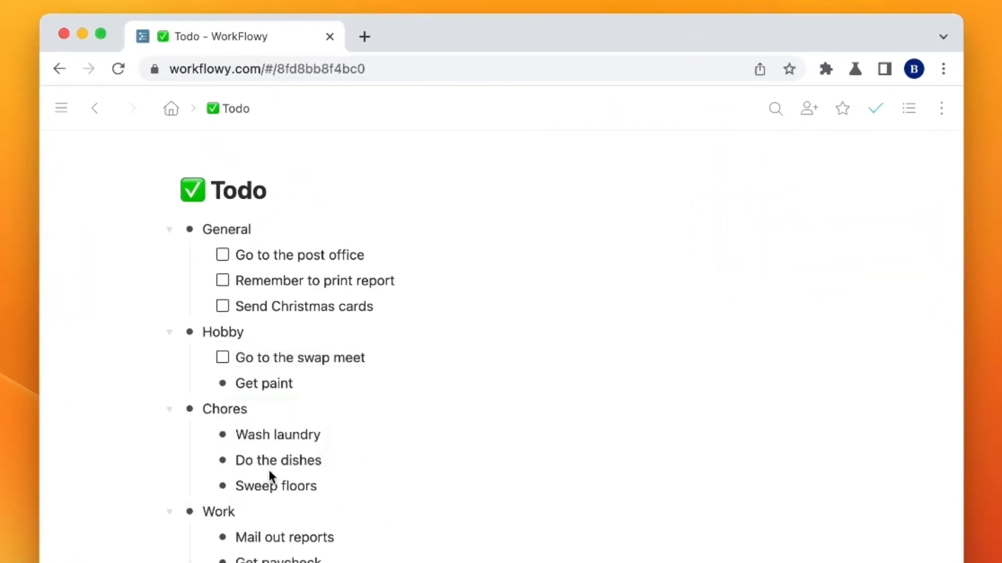
Convert the Hobby, Chores and Work tasks, from Get paint to Get paycheck, into to-dos
{"action": "left_click", "coordinate": [203, 382]}
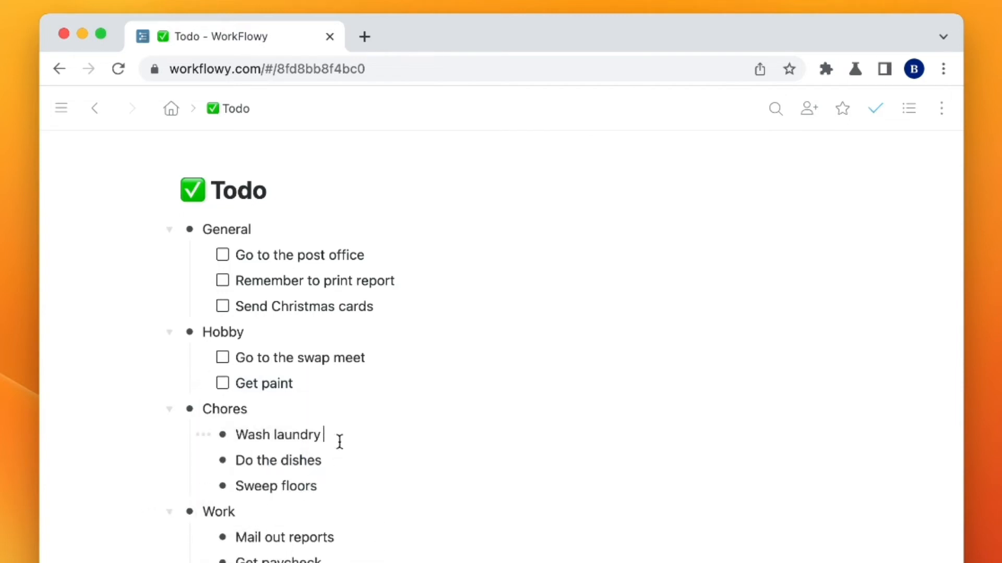
{"action": "type", "text": "/"}
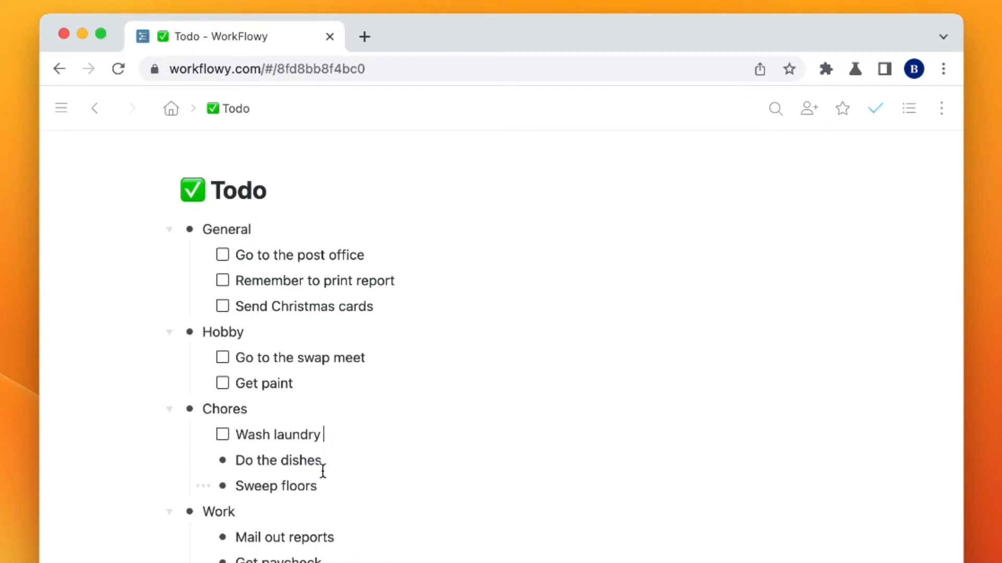
{"action": "type", "text": "/"}
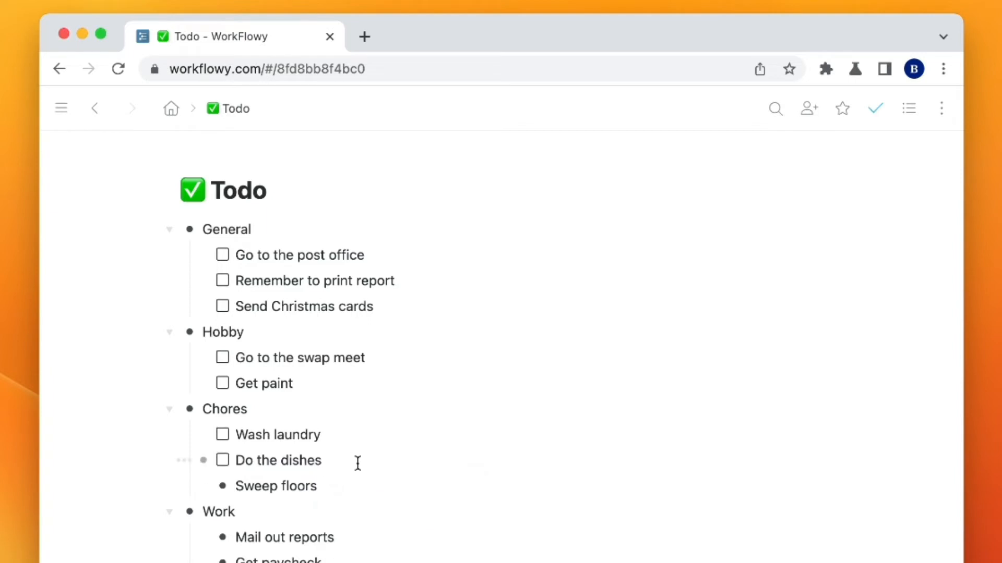
{"action": "type", "text": "/t"}
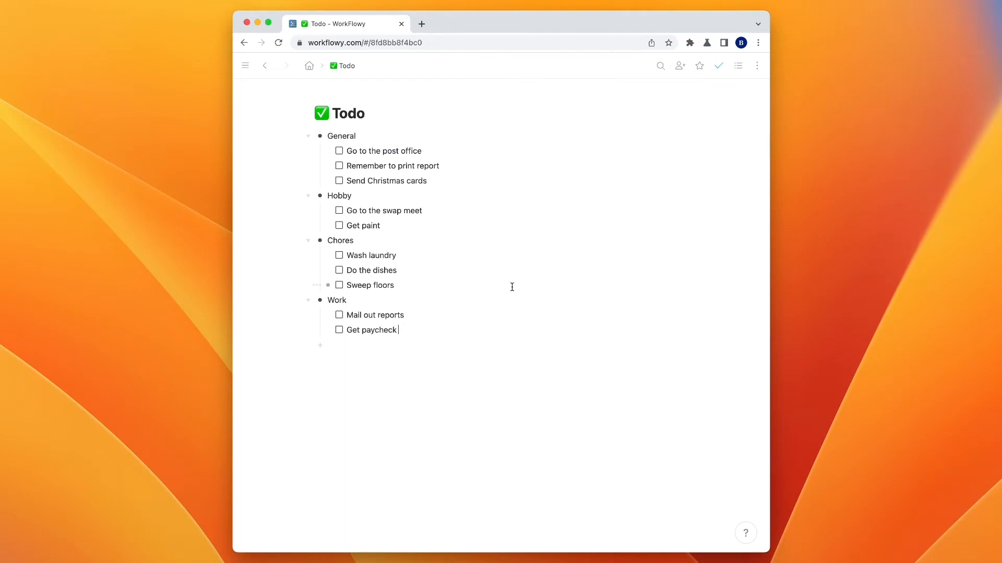
{"action": "mouse_move", "coordinate": [511, 288]}
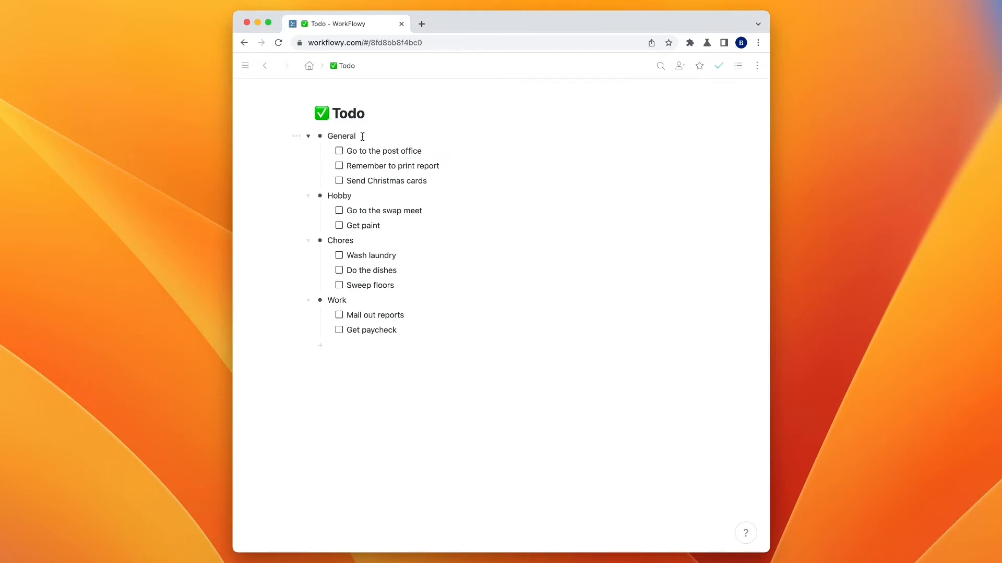
Style General, Hobby, Chores and Work as H2 headings
{"action": "double_click", "coordinate": [342, 136]}
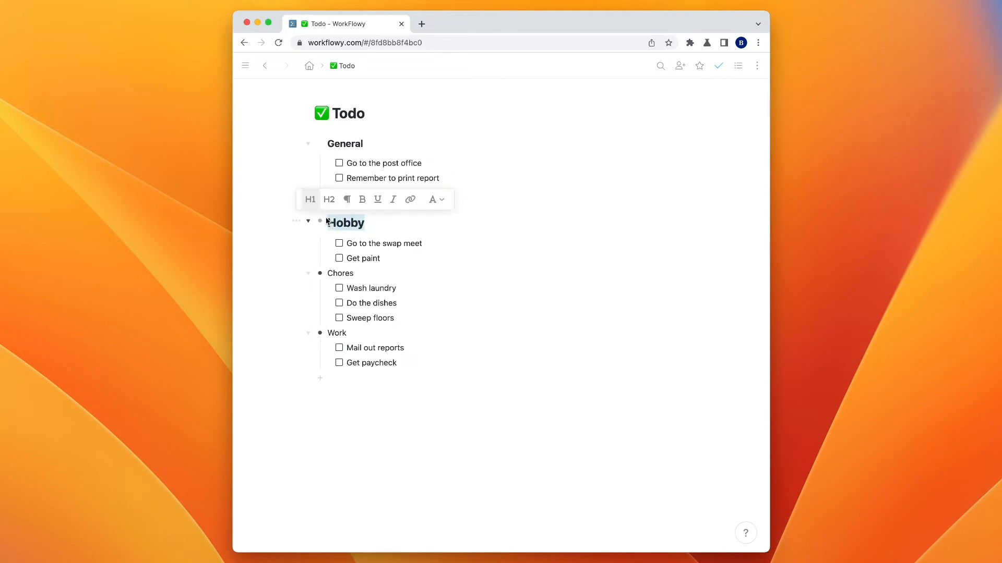
{"action": "type", "text": "Send Christmas cards"}
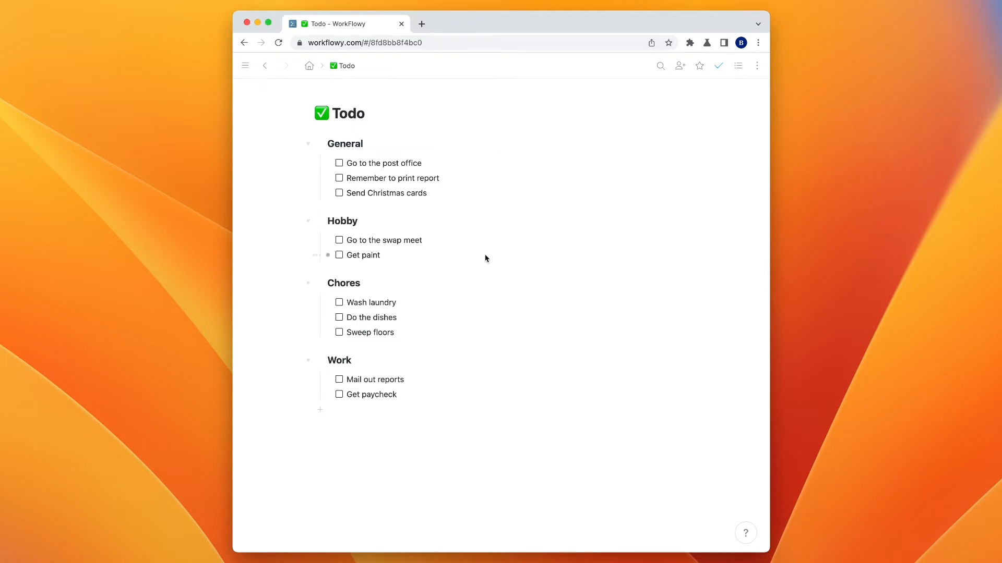
{"action": "mouse_move", "coordinate": [303, 288]}
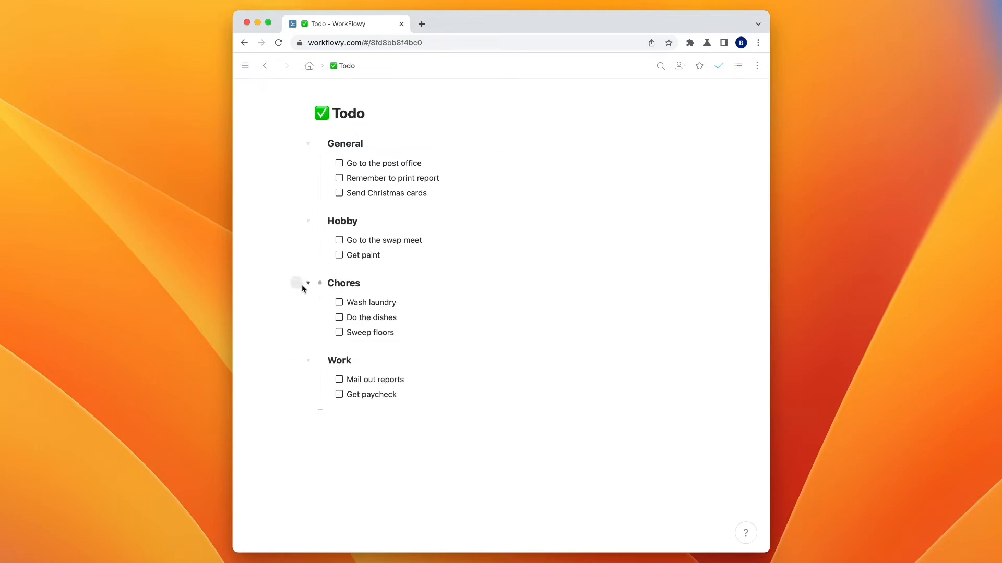
Collapse the Chores, Hobby and General headings to hide their to-dos
{"action": "left_click", "coordinate": [307, 283]}
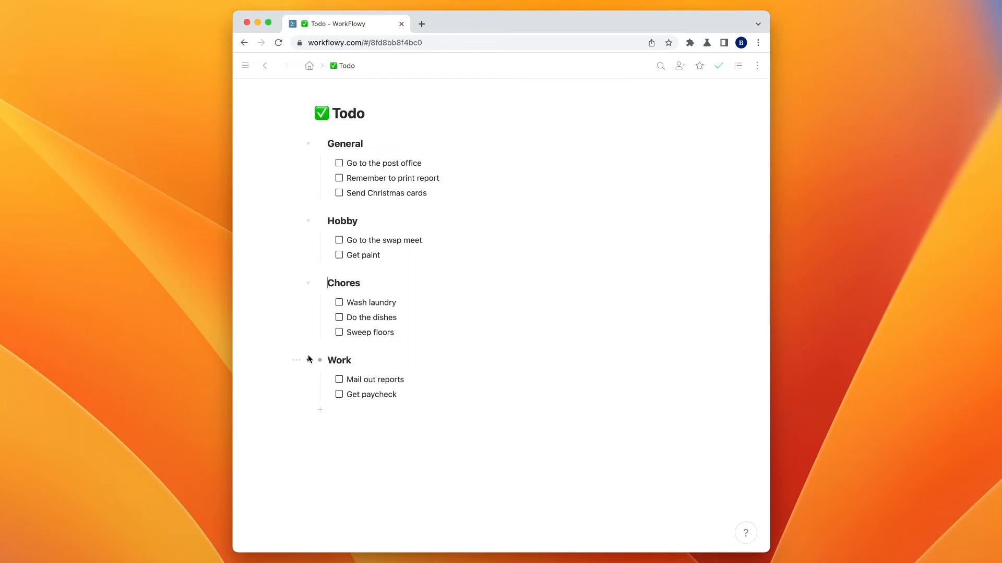
{"action": "left_click", "coordinate": [308, 283]}
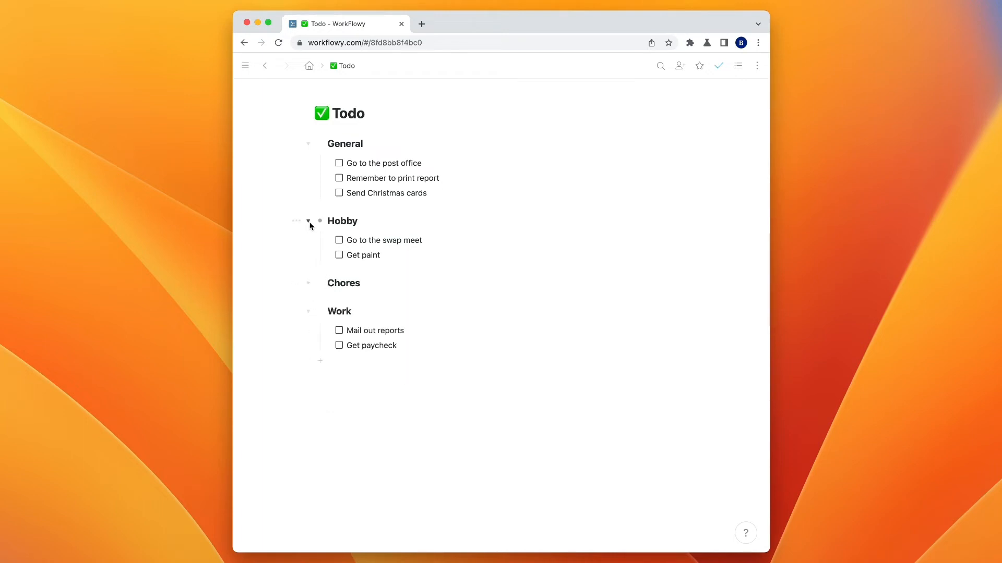
{"action": "left_click", "coordinate": [308, 144]}
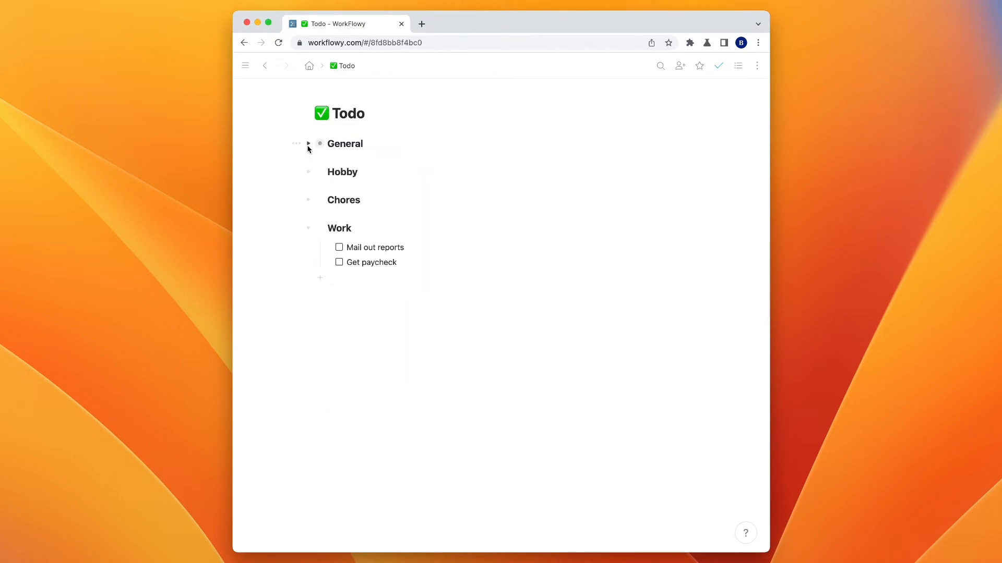
{"action": "left_click", "coordinate": [307, 143]}
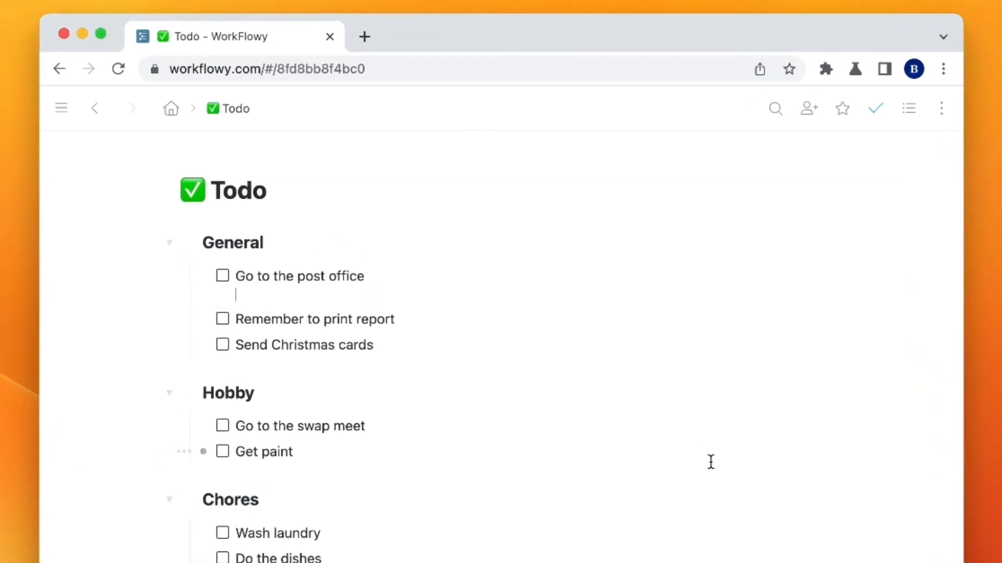
Date Go to the post office today, Send Christmas cards Nov 15, and Get paint Tue, Nov 1, 2022
{"action": "type", "text": "Today"}
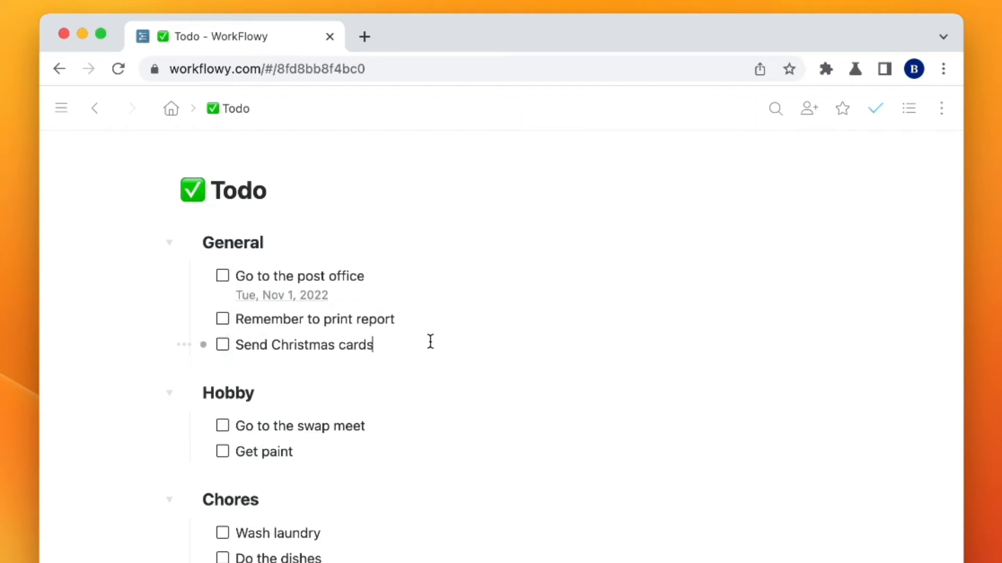
{"action": "type", "text": "two"}
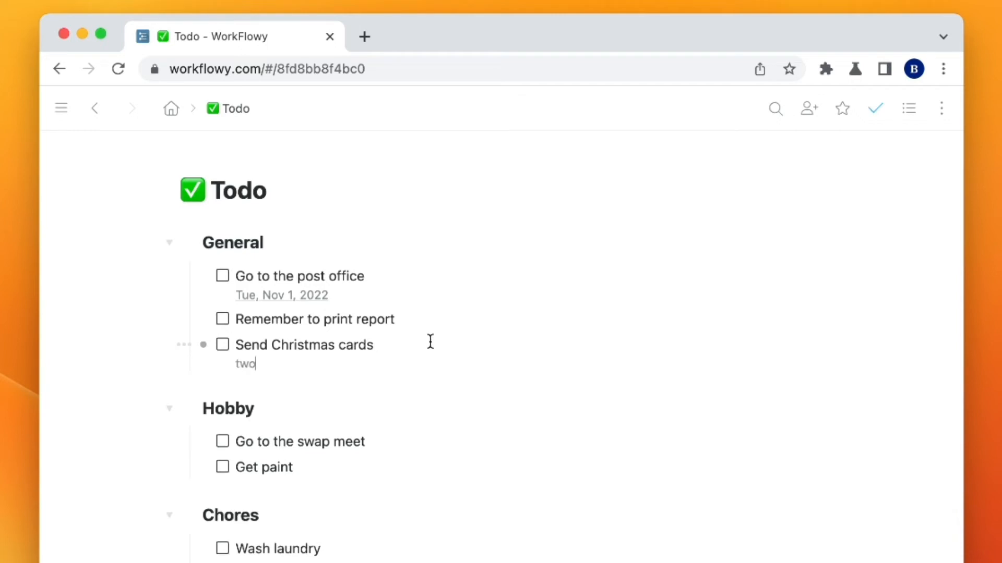
{"action": "type", "text": "weeks"}
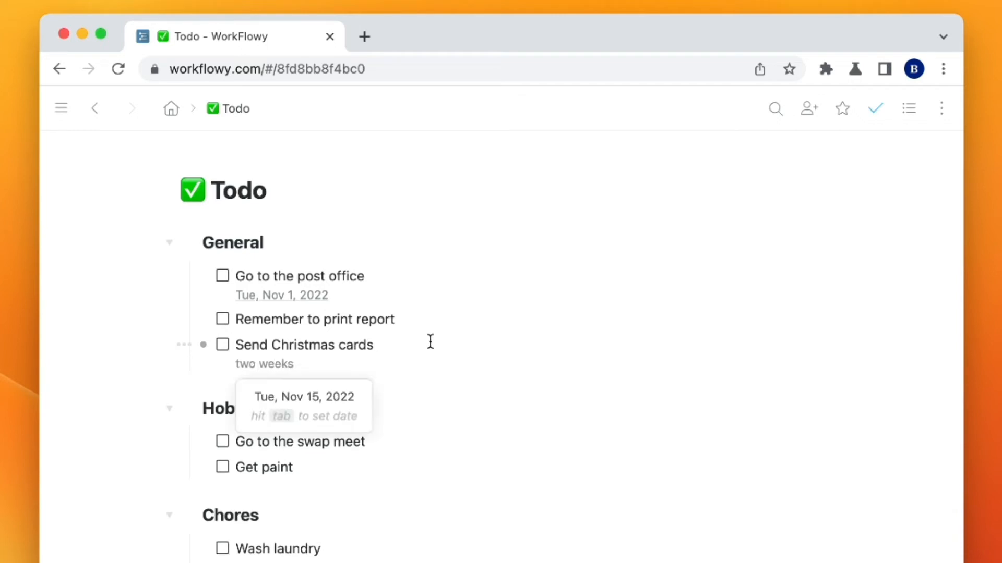
{"action": "key", "text": "tab"}
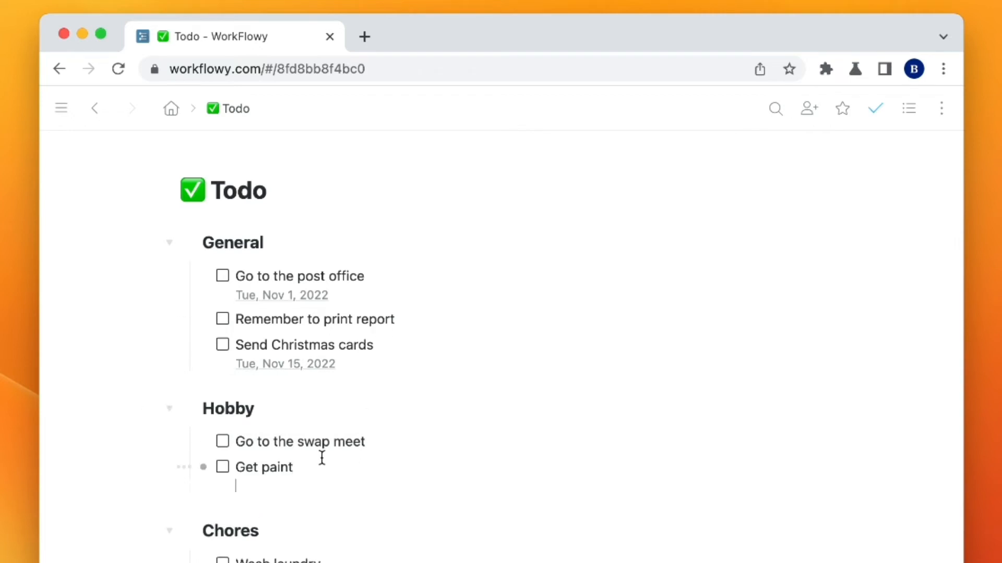
{"action": "type", "text": "Tue, Nov 1, 2022"}
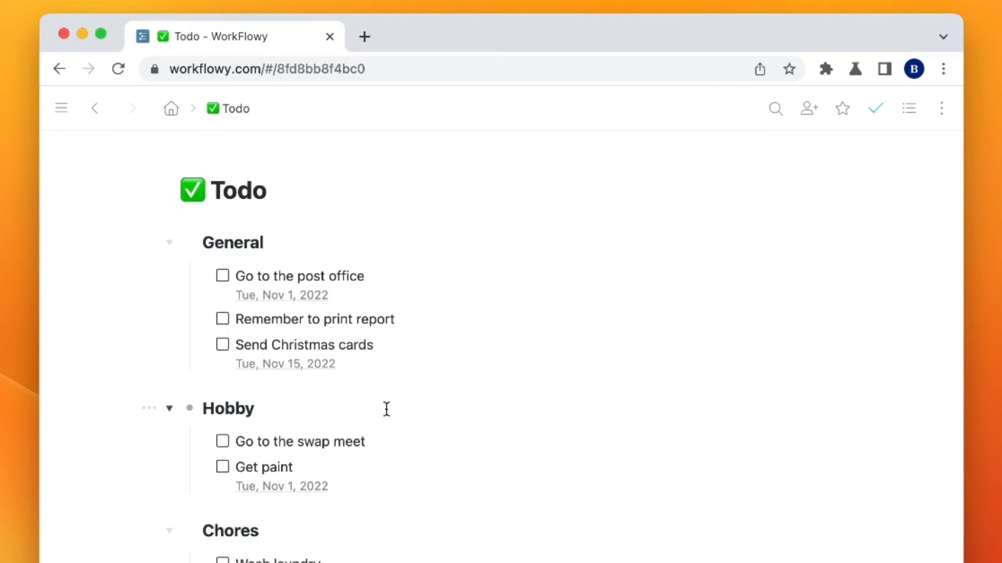
{"action": "mouse_move", "coordinate": [386, 412]}
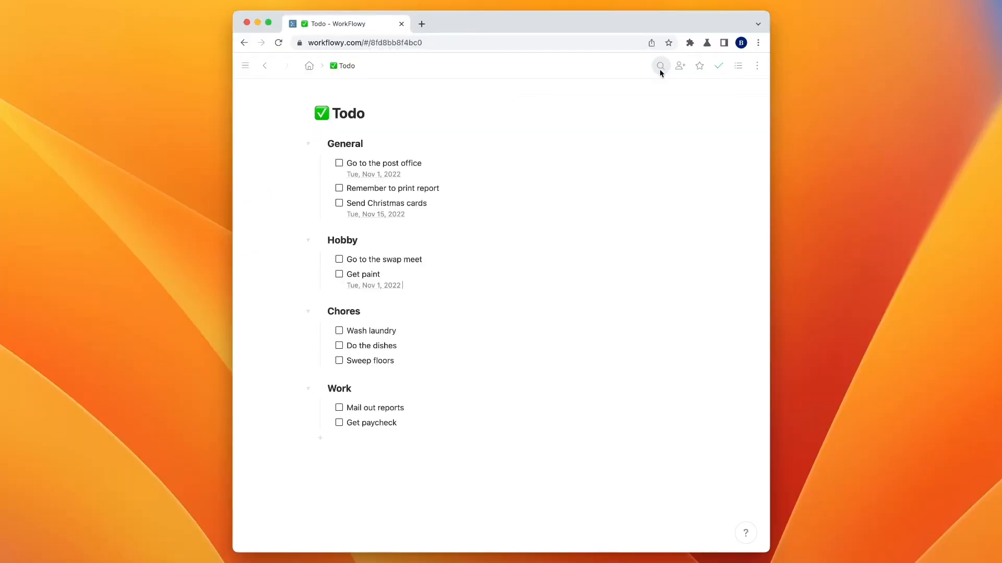
Run a 'today' date search on the Todo page, leaving Go to the post office and Get paint
{"action": "left_click", "coordinate": [660, 66]}
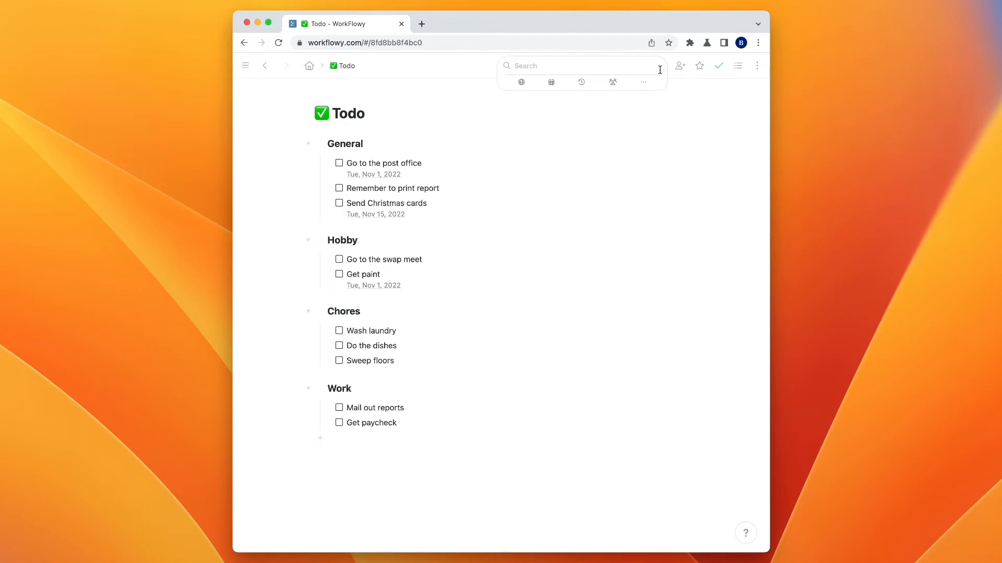
{"action": "left_click", "coordinate": [580, 82]}
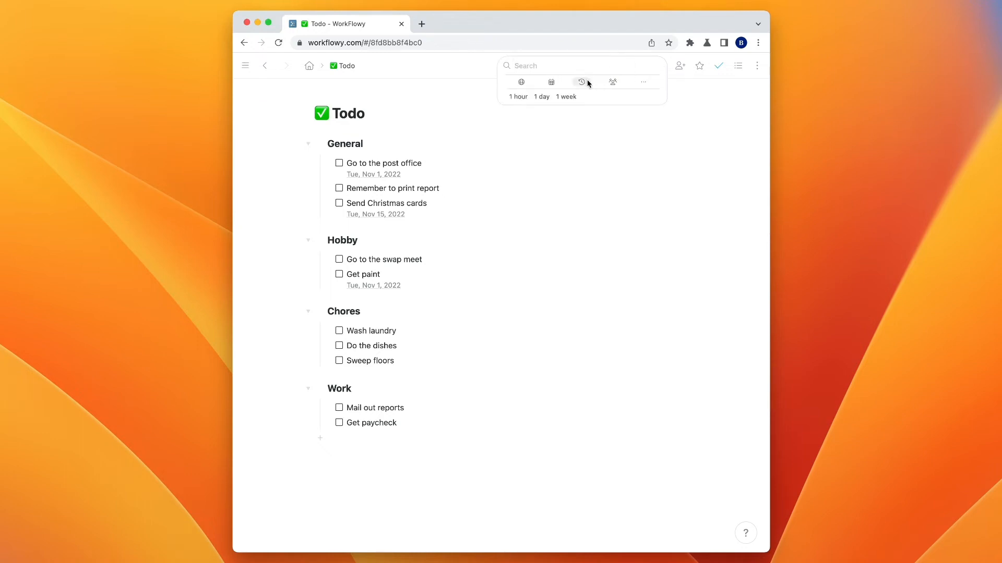
{"action": "left_click", "coordinate": [551, 82]}
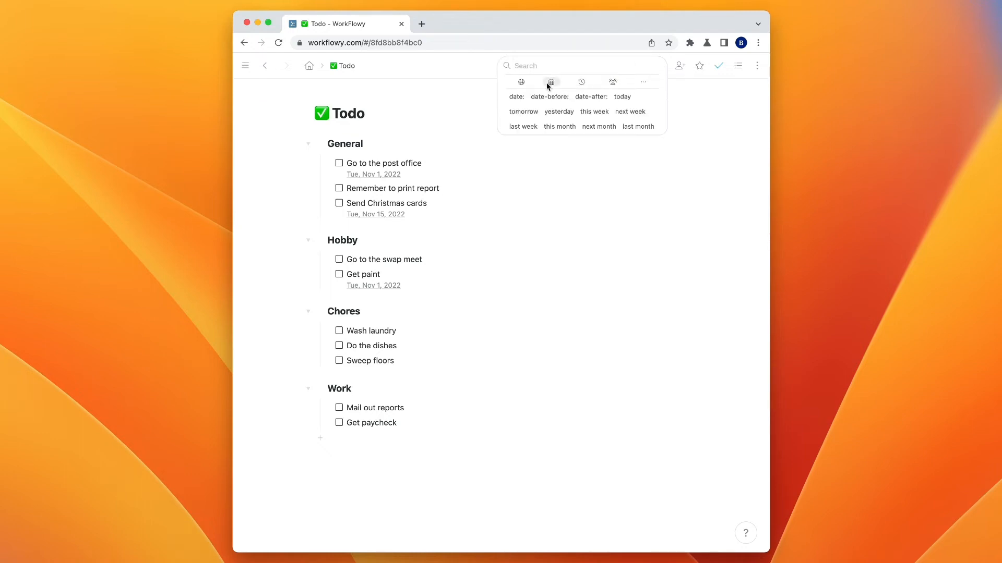
{"action": "left_click", "coordinate": [581, 82]}
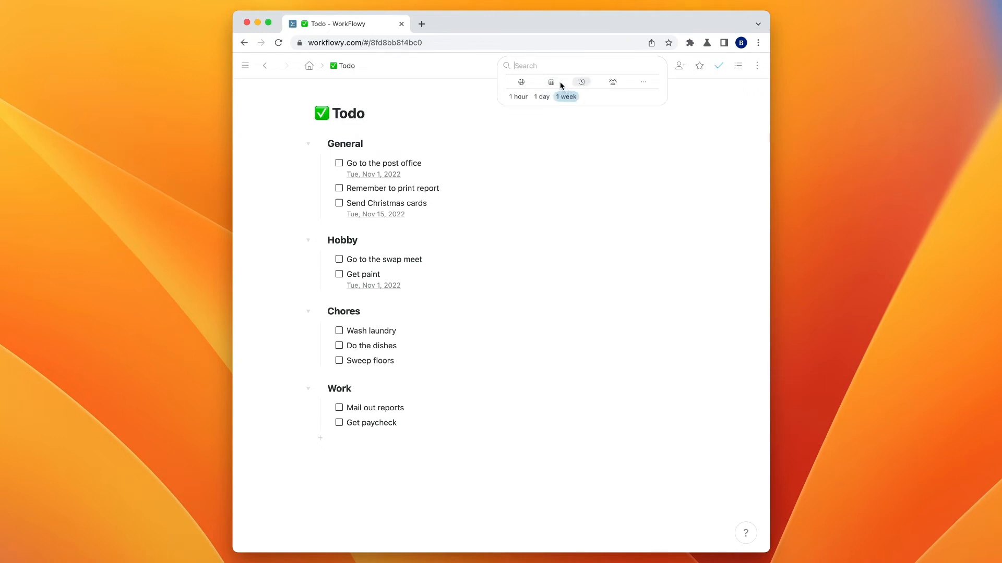
{"action": "left_click", "coordinate": [551, 82]}
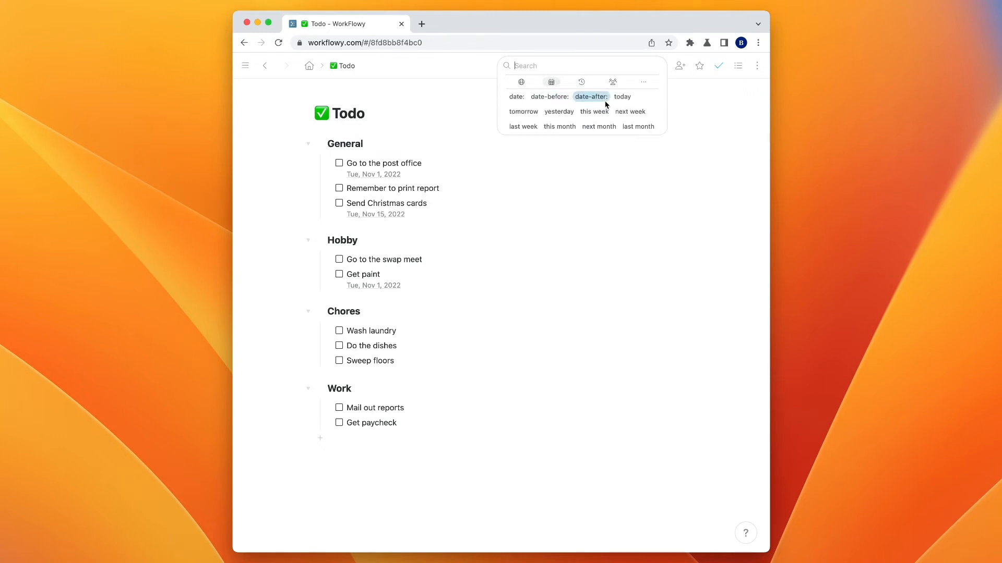
{"action": "left_click", "coordinate": [621, 96]}
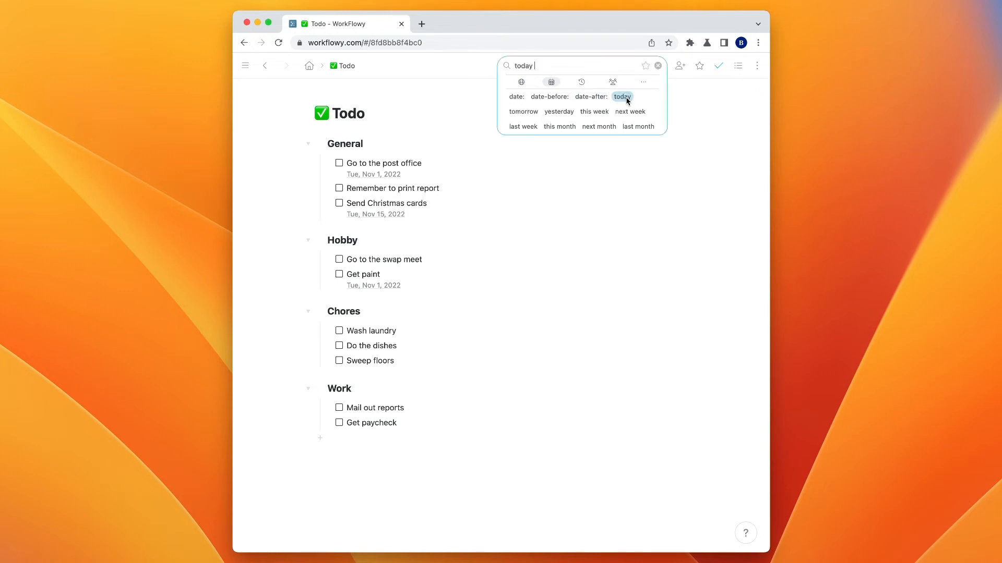
{"action": "left_click", "coordinate": [620, 96]}
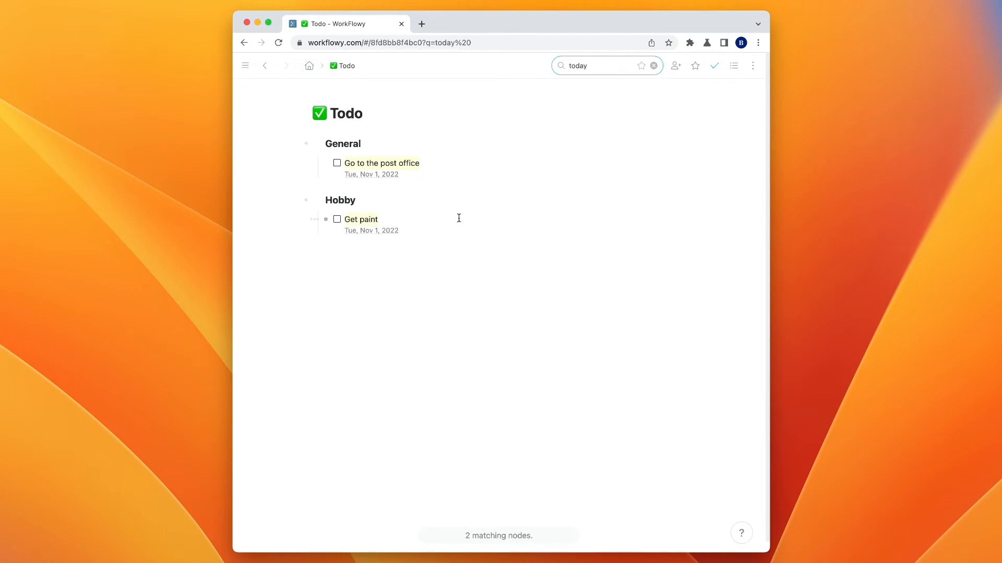
Filter the Todo page by 'this month' to list three tasks, and show the pages sidebar
{"action": "left_click", "coordinate": [583, 65]}
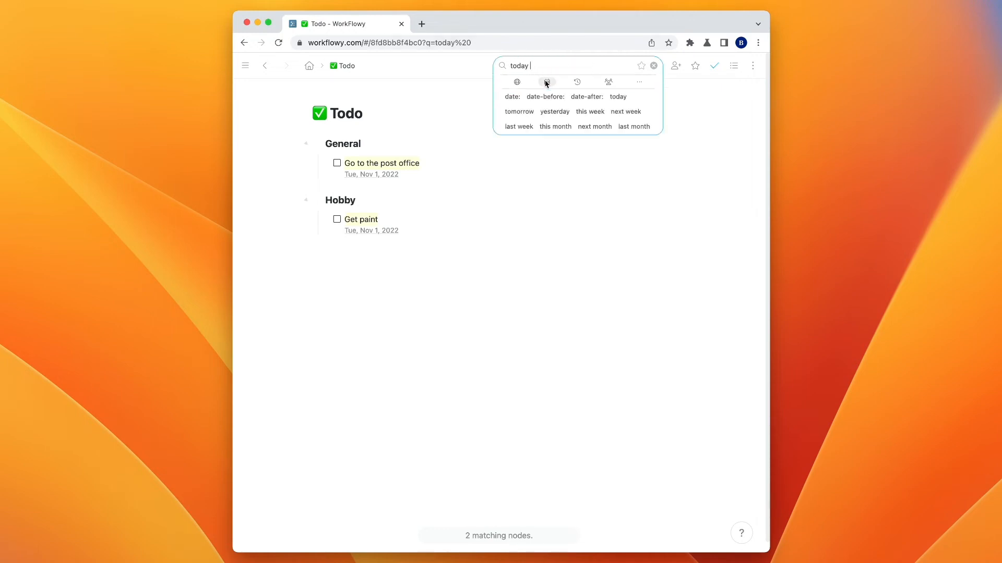
{"action": "left_click", "coordinate": [555, 126]}
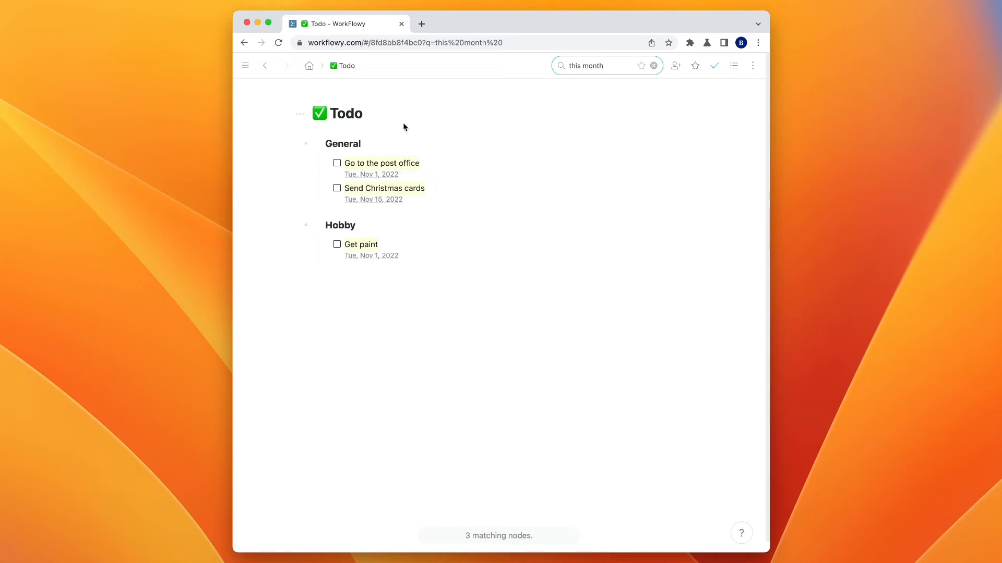
{"action": "left_click", "coordinate": [245, 65]}
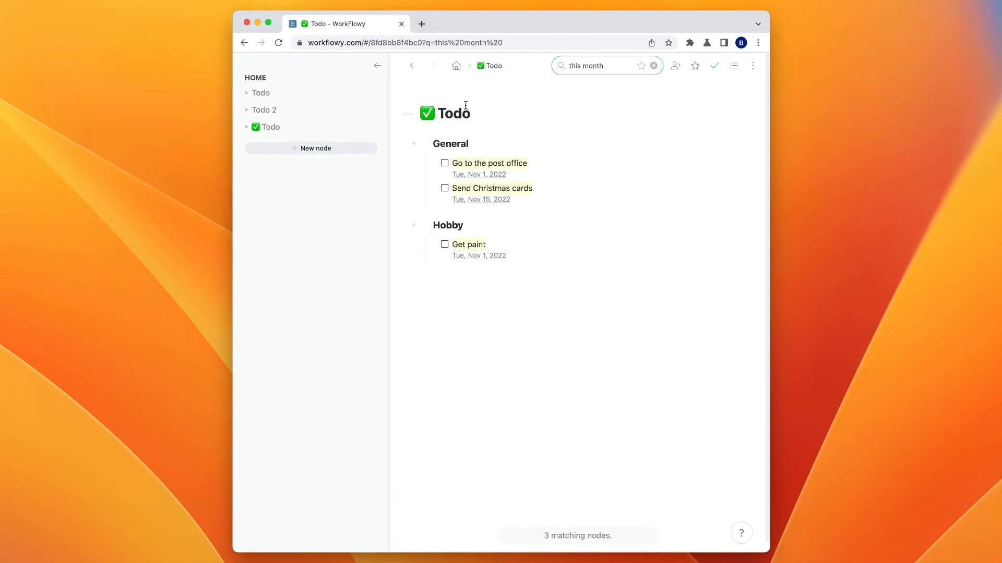
{"action": "mouse_move", "coordinate": [719, 247]}
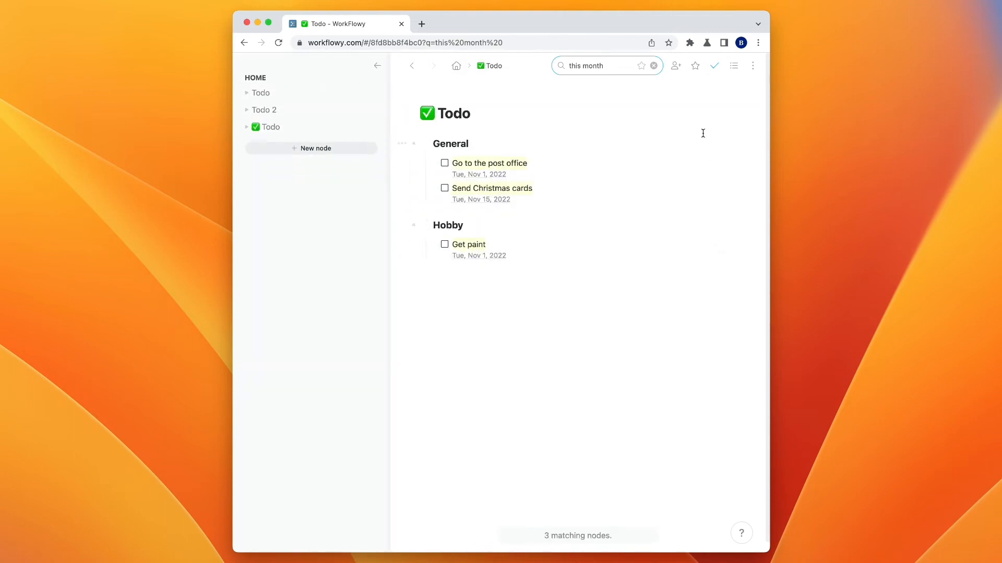
{"action": "mouse_move", "coordinate": [641, 67]}
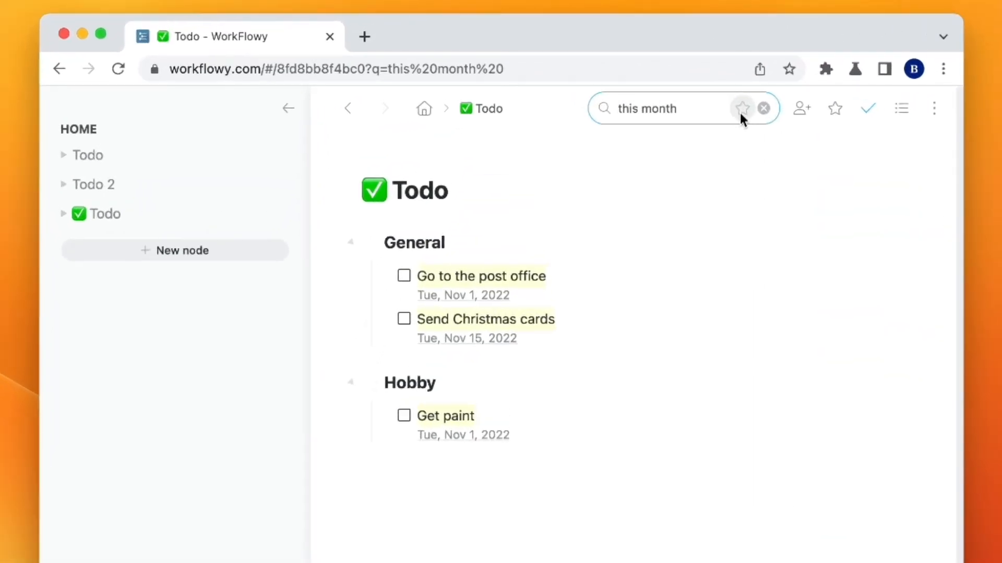
Star the 'this month', 'today' and 'tomorrow' searches, then clear the search
{"action": "left_click", "coordinate": [742, 108]}
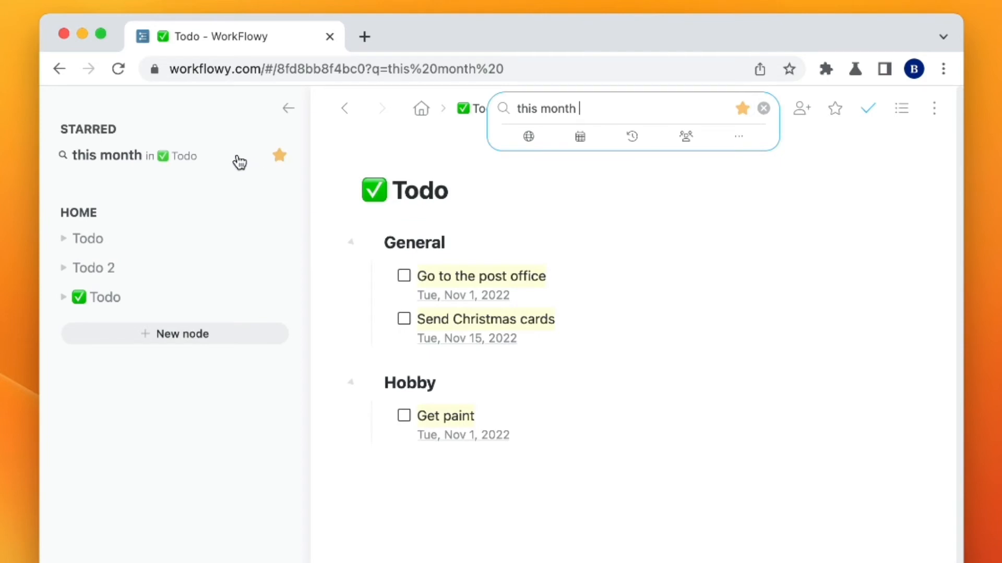
{"action": "mouse_move", "coordinate": [242, 161]}
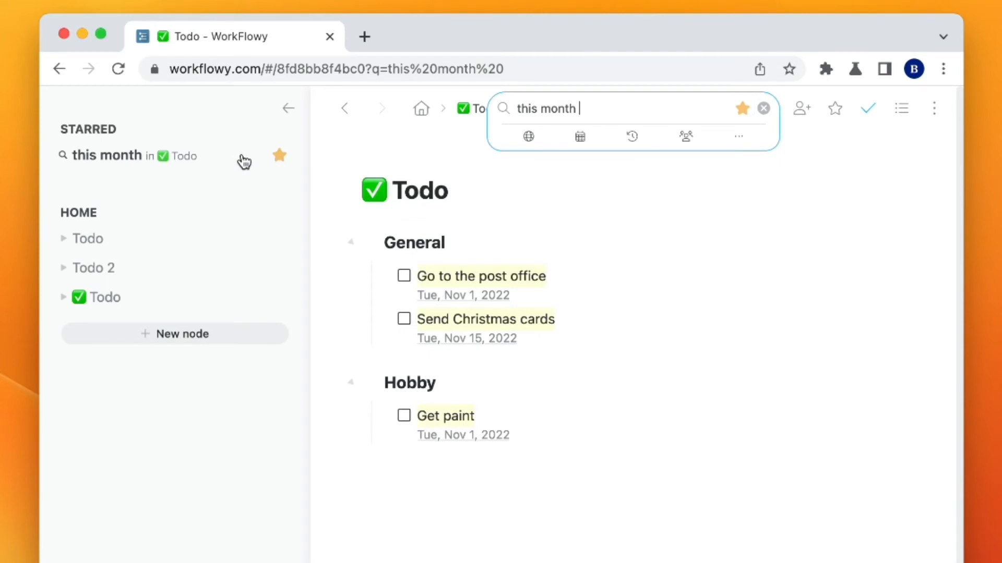
{"action": "left_click", "coordinate": [578, 136]}
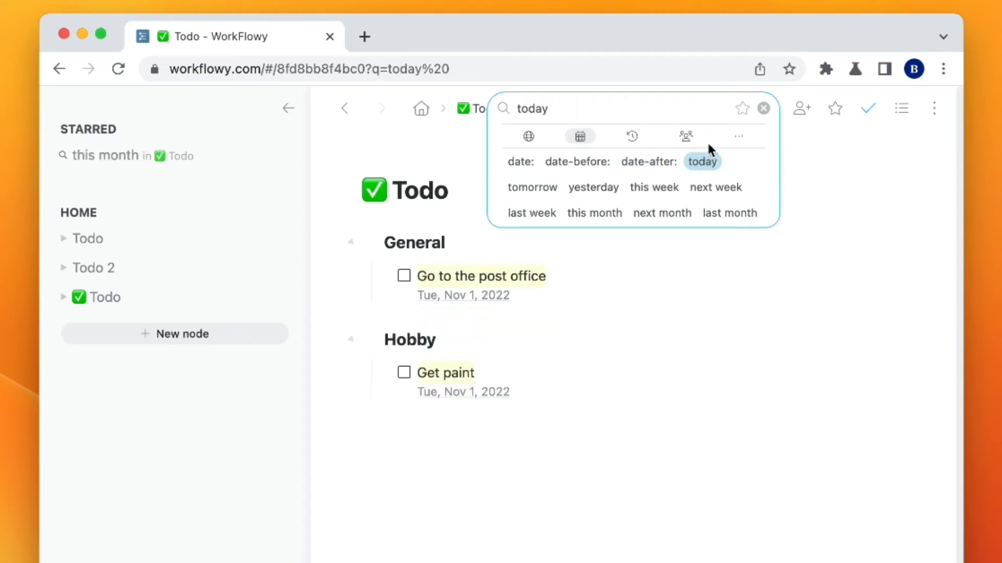
{"action": "left_click", "coordinate": [741, 108]}
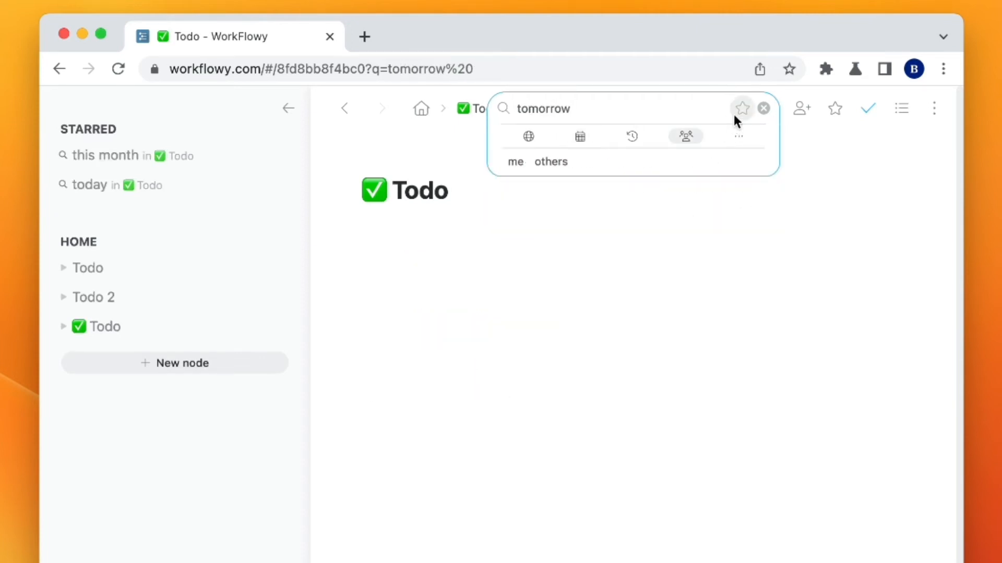
{"action": "left_click", "coordinate": [742, 108]}
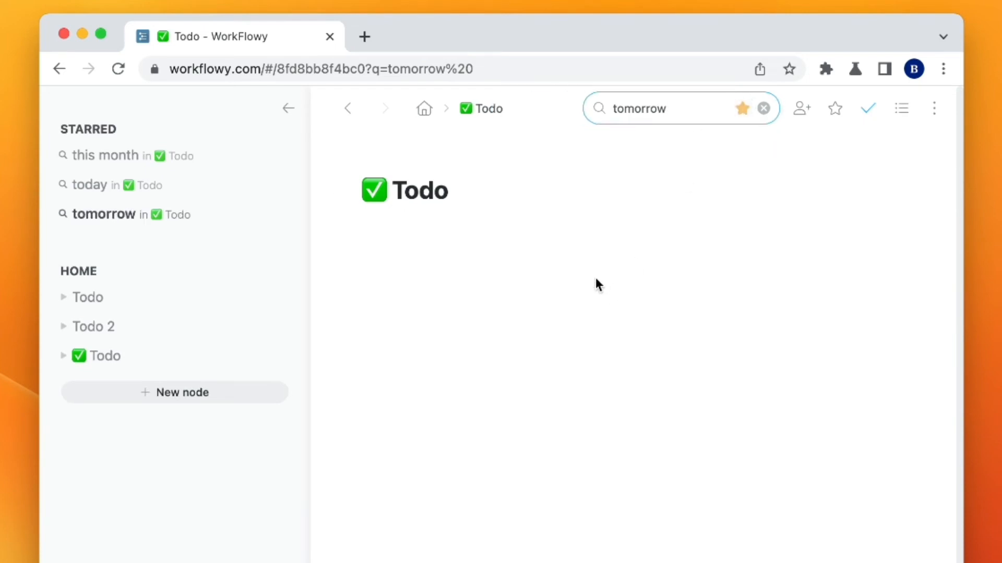
{"action": "left_click", "coordinate": [763, 108]}
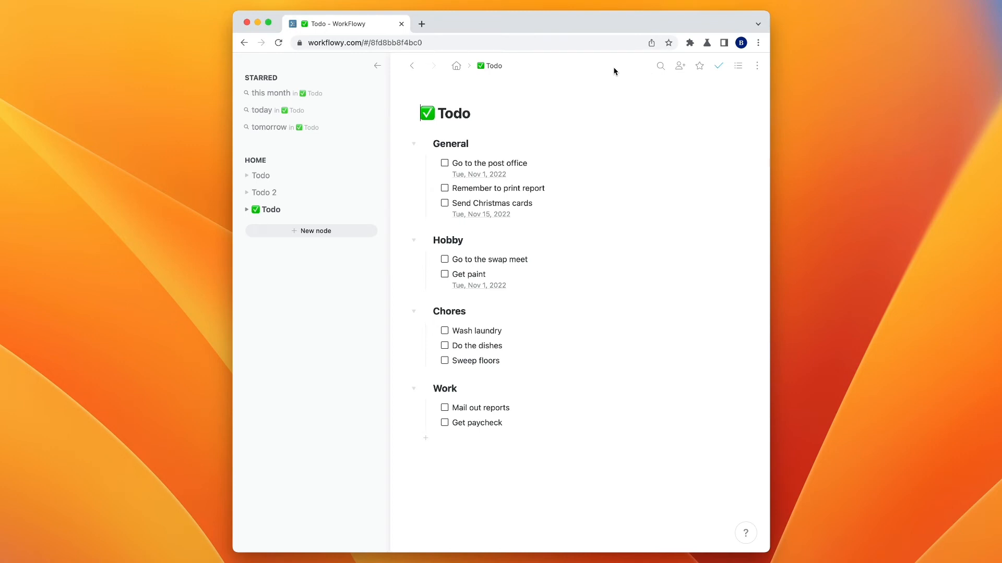
Star the ✅ Todo page, try the starred tomorrow, today and this month searches, then clear
{"action": "left_click", "coordinate": [699, 65]}
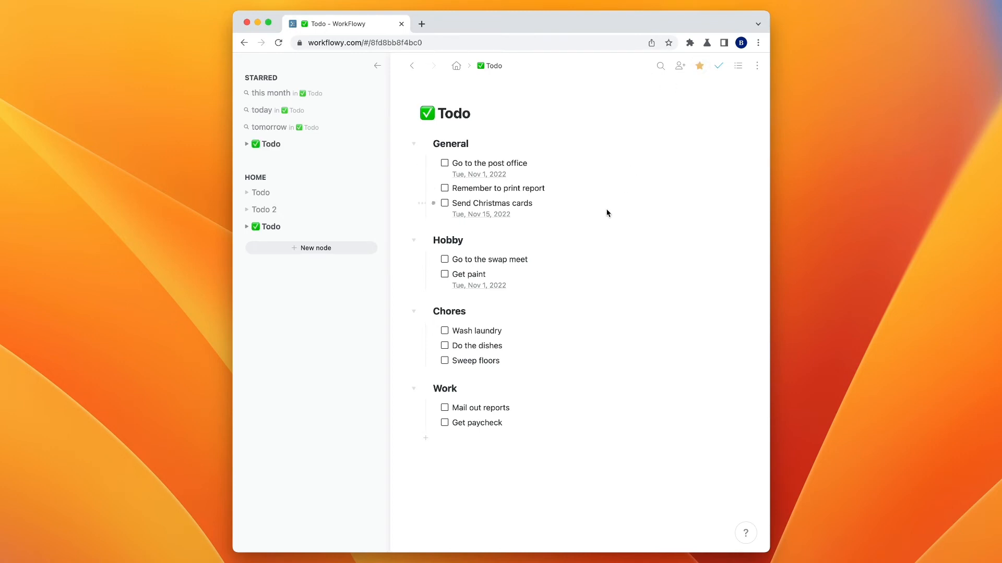
{"action": "mouse_move", "coordinate": [270, 152]}
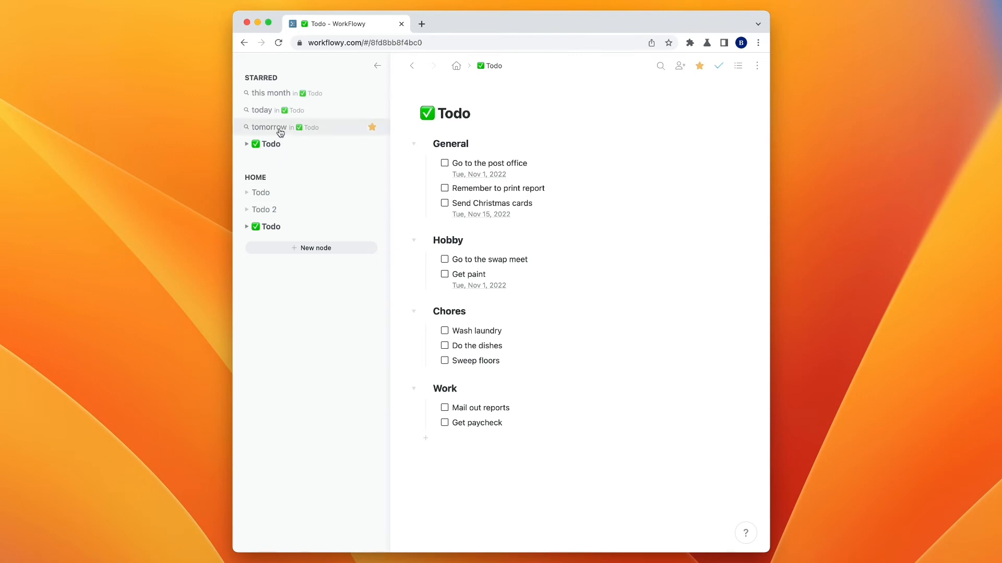
{"action": "left_click", "coordinate": [269, 128]}
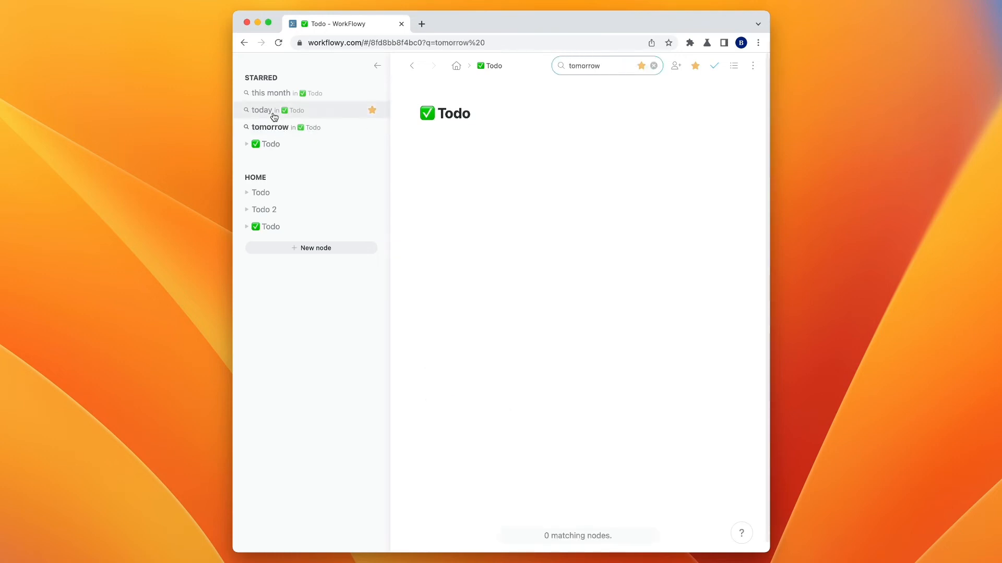
{"action": "left_click", "coordinate": [262, 110]}
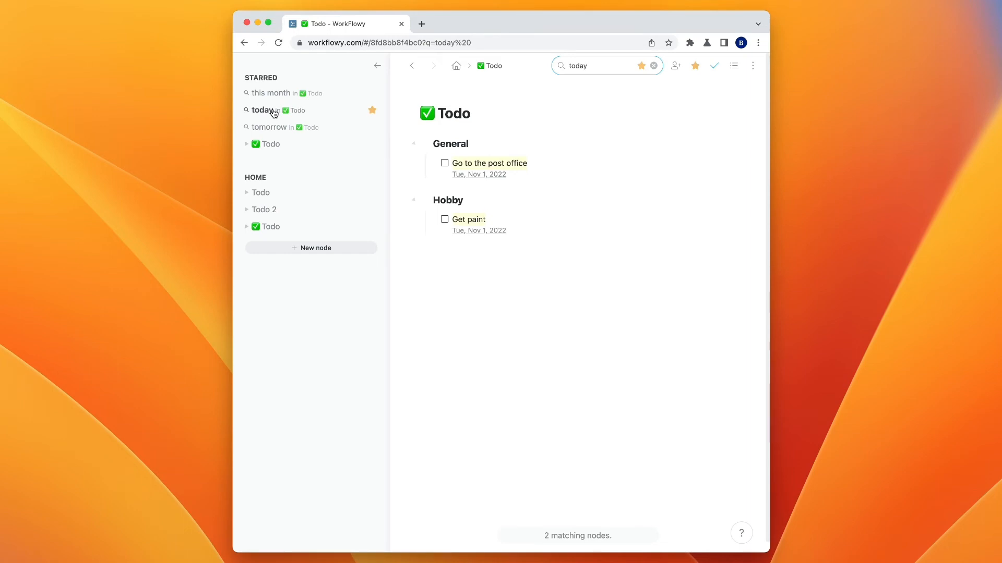
{"action": "left_click", "coordinate": [271, 93]}
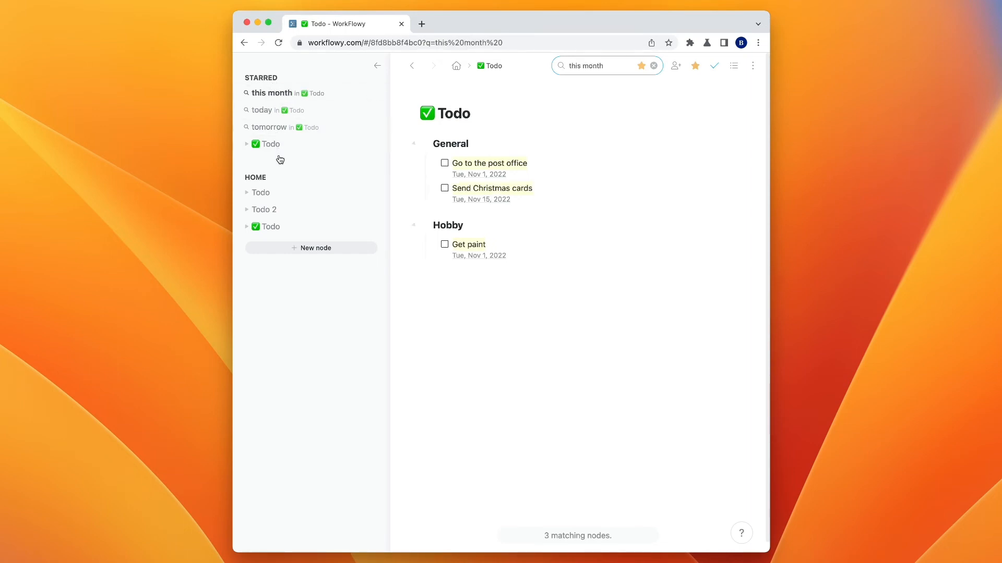
{"action": "left_click", "coordinate": [653, 65]}
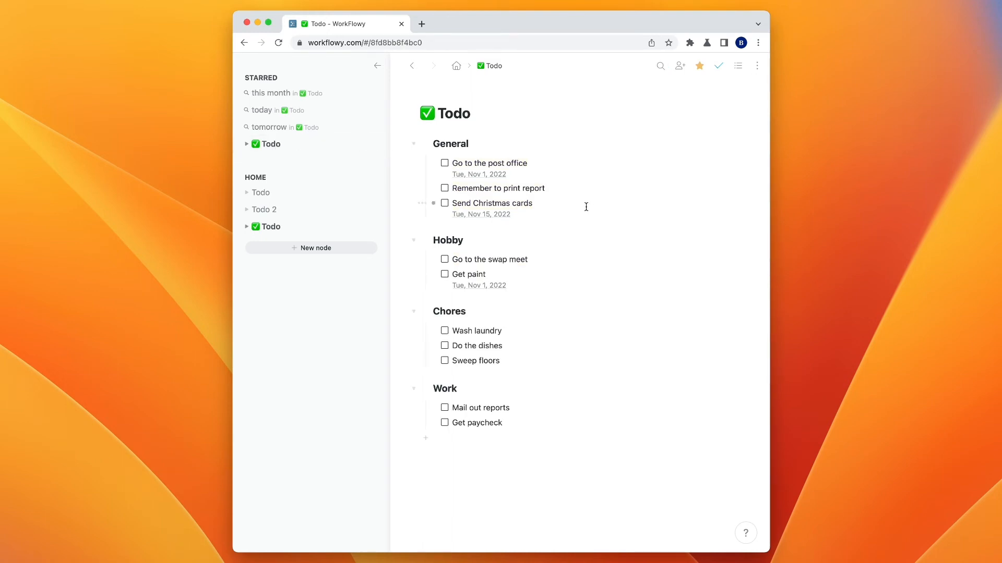
{"action": "mouse_move", "coordinate": [500, 122]}
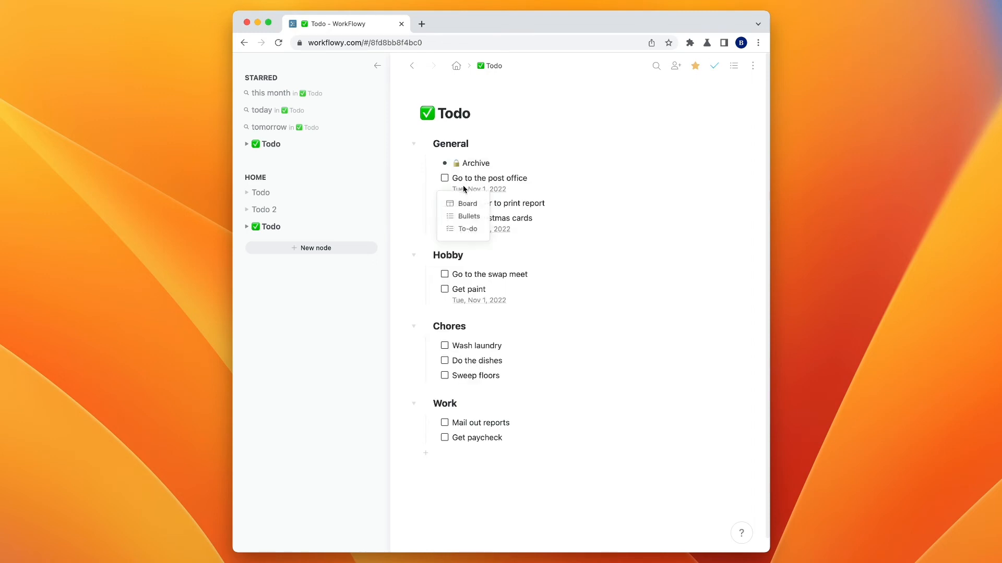
Make 🔒 Archive a to-do, complete Go to the post office within it, and collapse Archive
{"action": "left_click", "coordinate": [467, 229]}
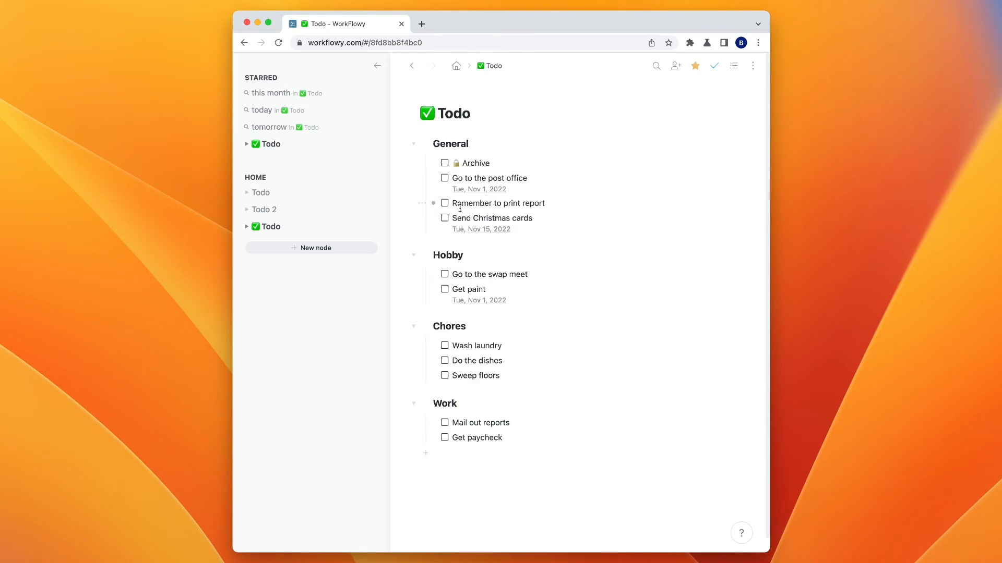
{"action": "left_click", "coordinate": [444, 178]}
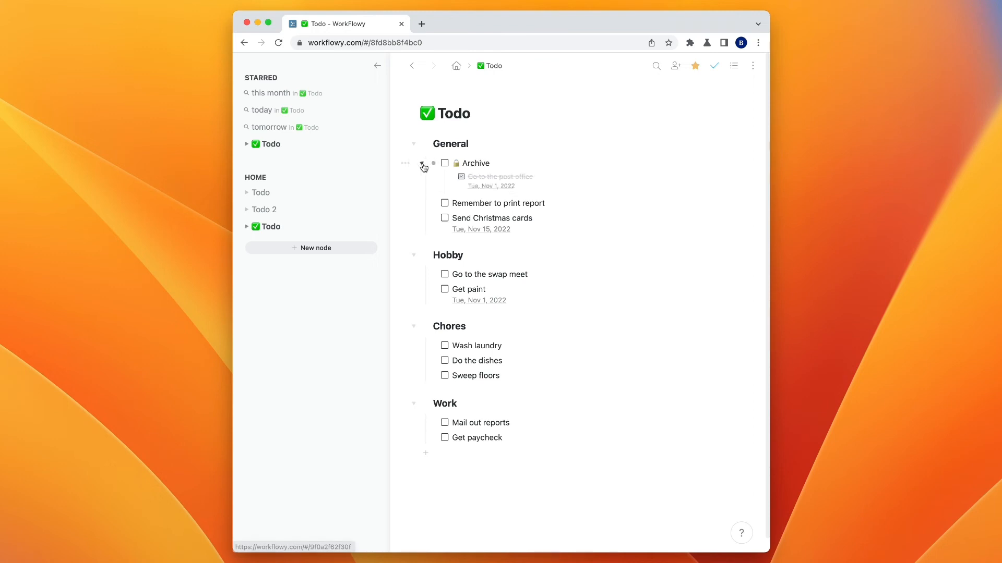
{"action": "left_click", "coordinate": [421, 163]}
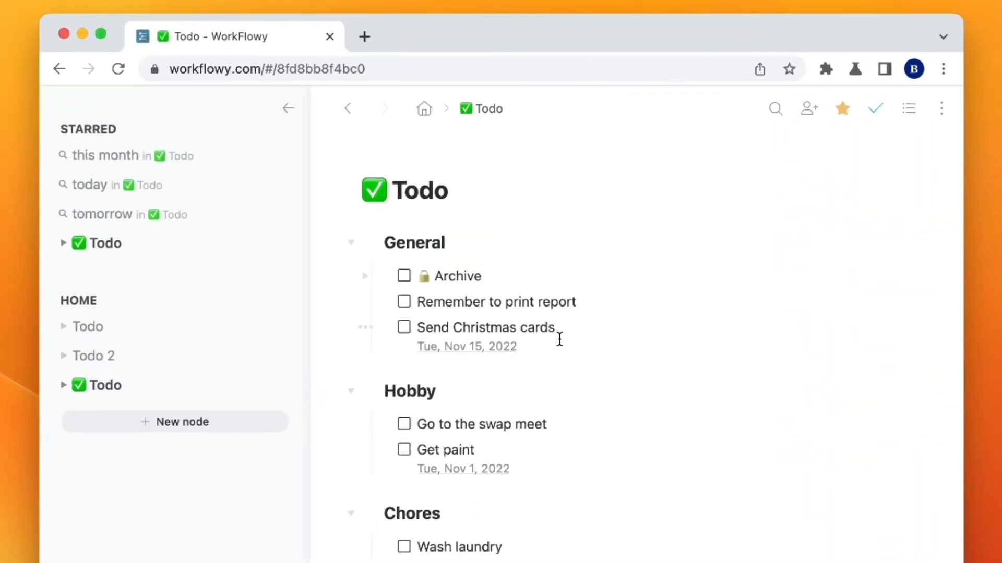
{"action": "type", "text": "@"}
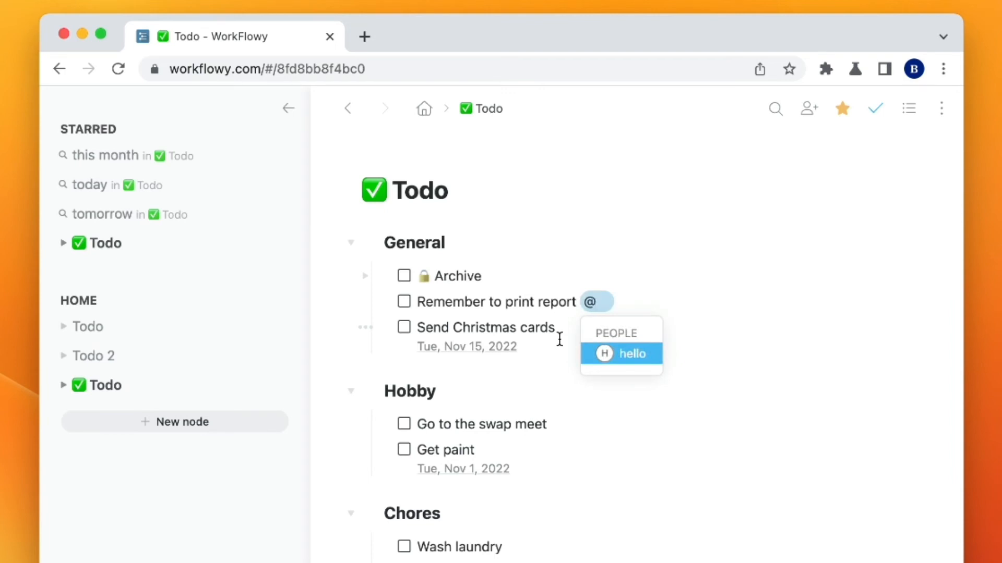
{"action": "left_click", "coordinate": [620, 353]}
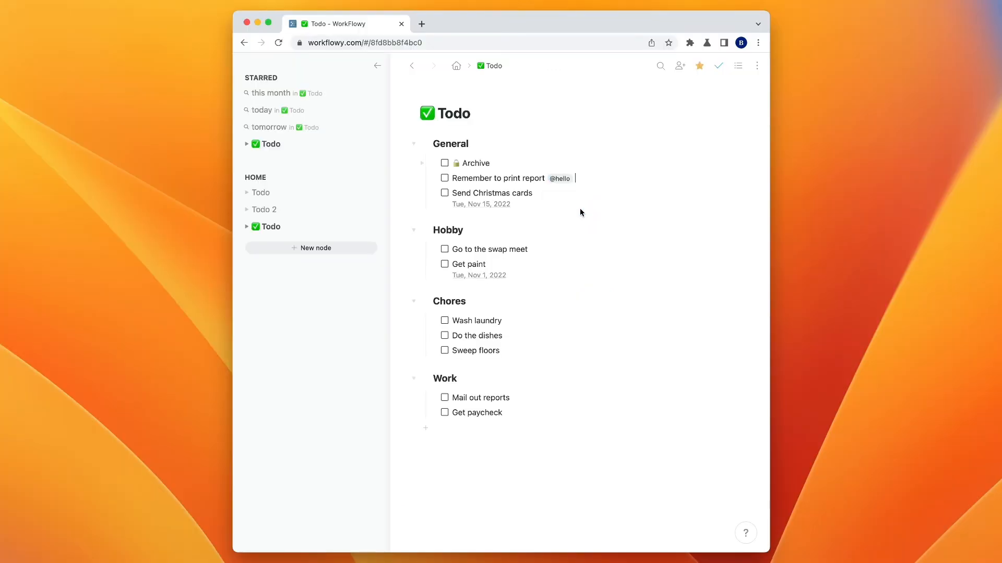
{"action": "mouse_move", "coordinate": [560, 178]}
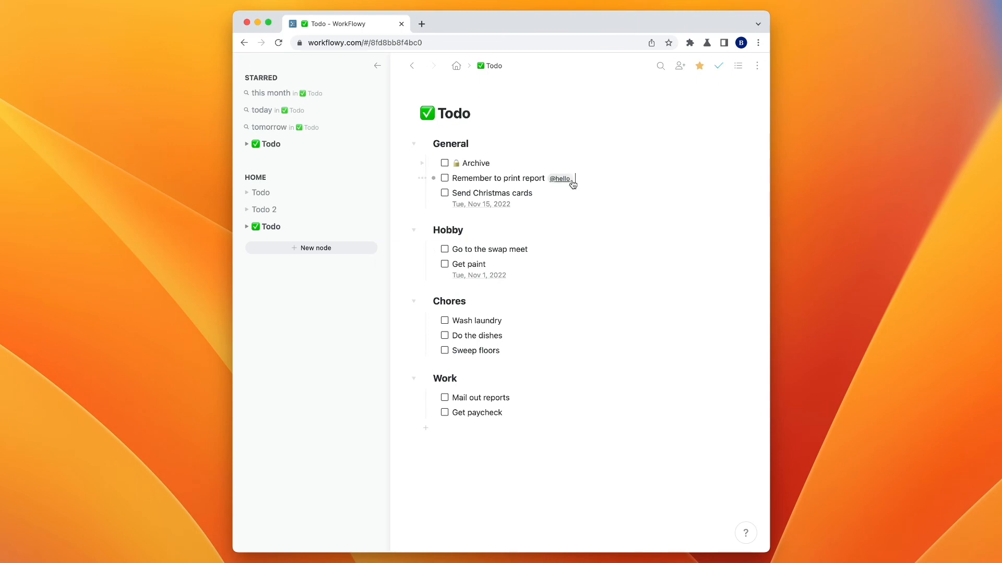
{"action": "key", "text": "Backspace"}
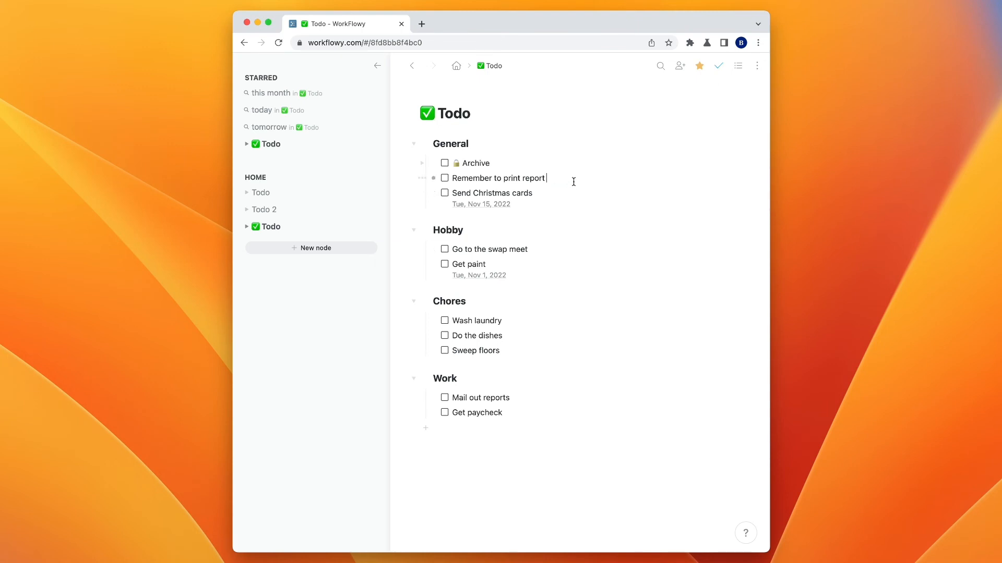
{"action": "mouse_move", "coordinate": [455, 66]}
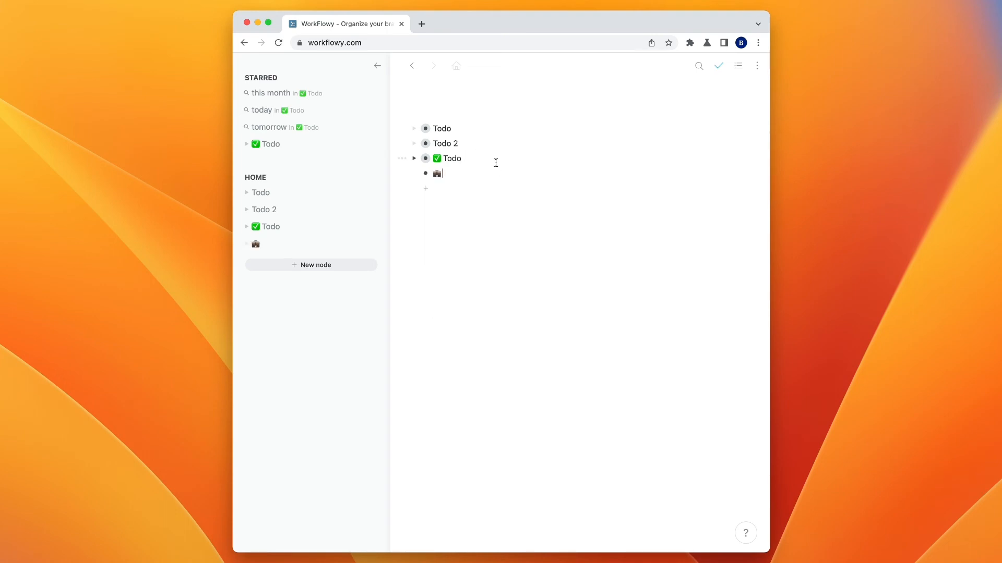
Name the new top-level item 💼 Work, hide the sidebar, and zoom into ✅ Todo
{"action": "type", "text": "W"}
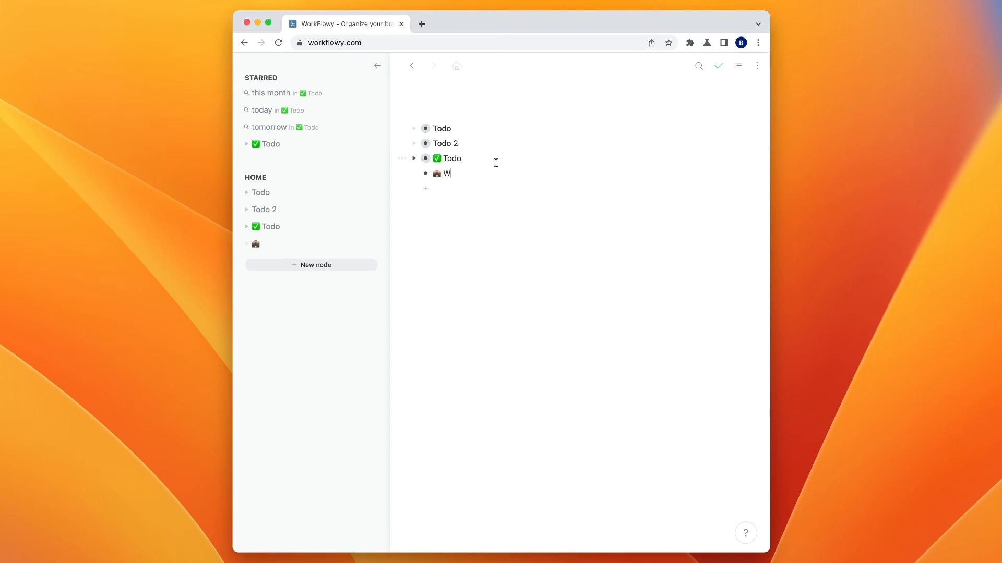
{"action": "left_click", "coordinate": [376, 65]}
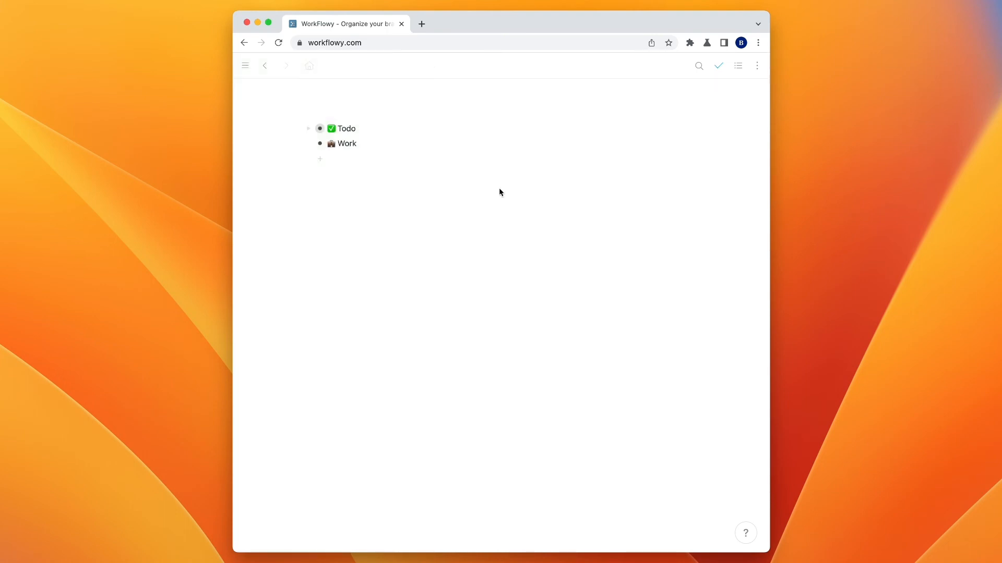
{"action": "mouse_move", "coordinate": [328, 150]}
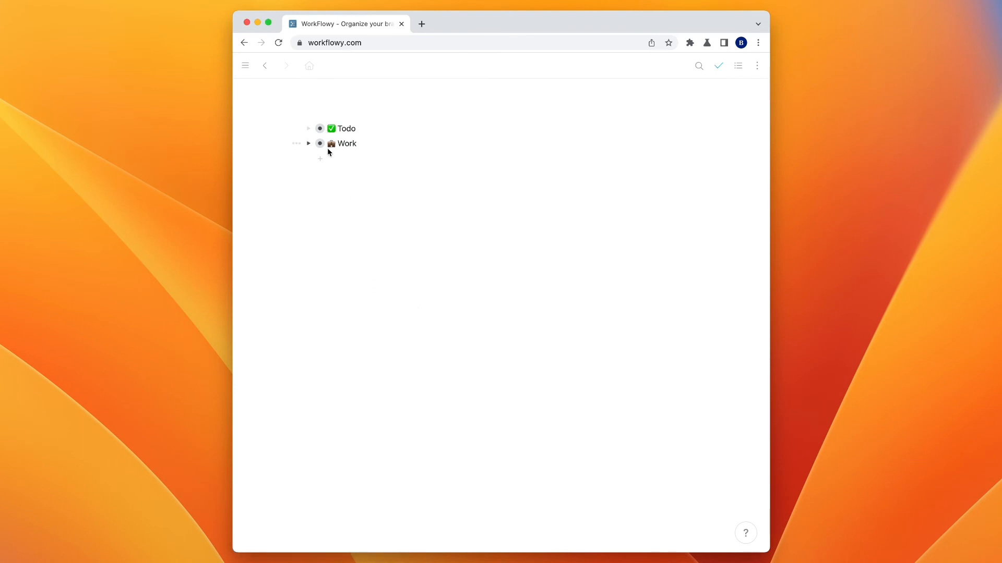
{"action": "left_click", "coordinate": [332, 143]}
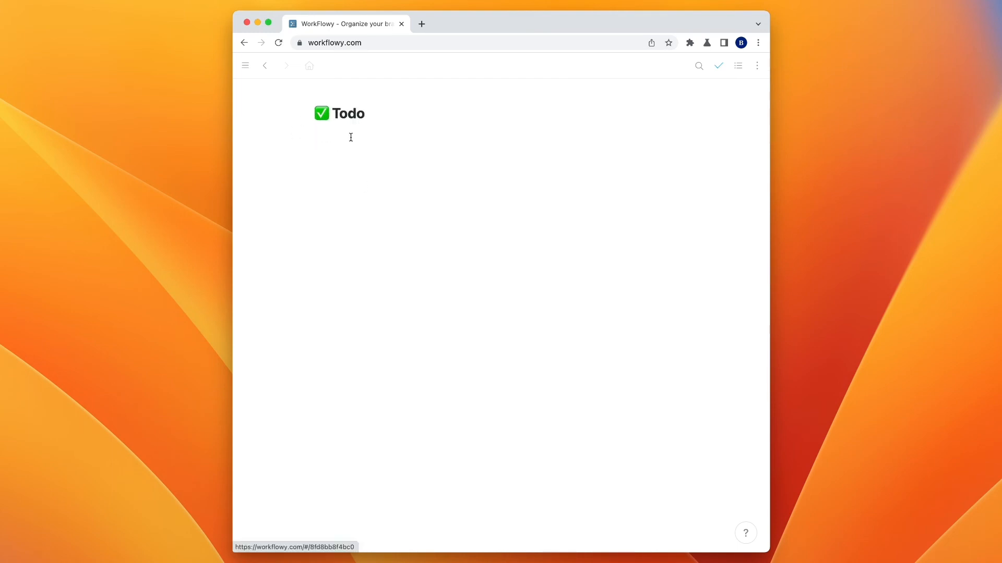
{"action": "left_click", "coordinate": [348, 114]}
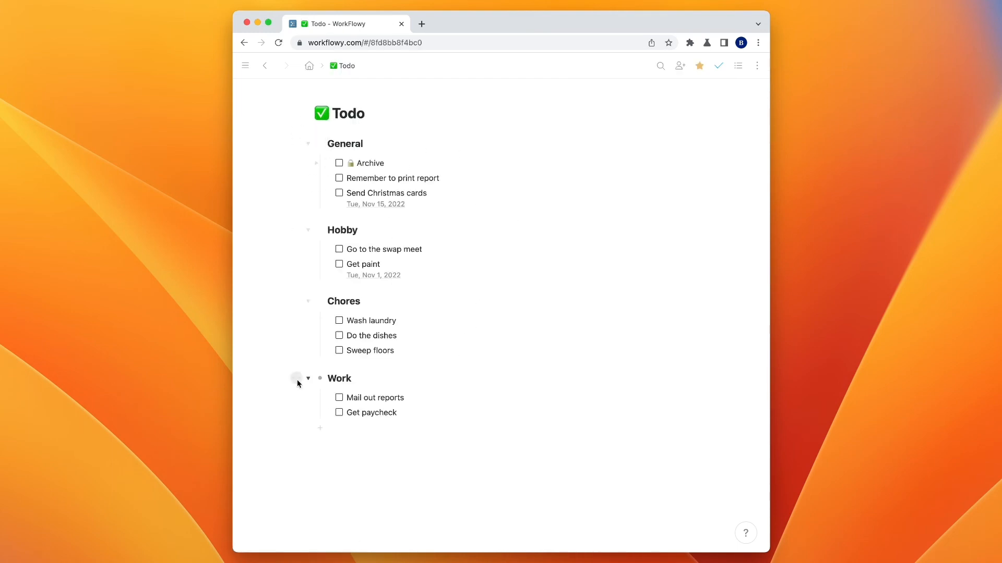
{"action": "left_click", "coordinate": [295, 378]}
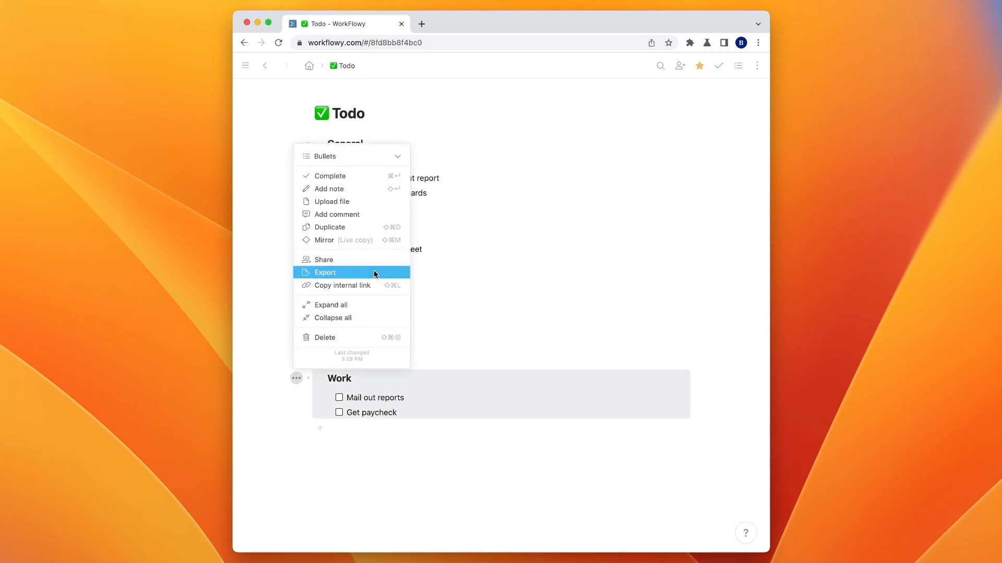
{"action": "mouse_move", "coordinate": [377, 240]}
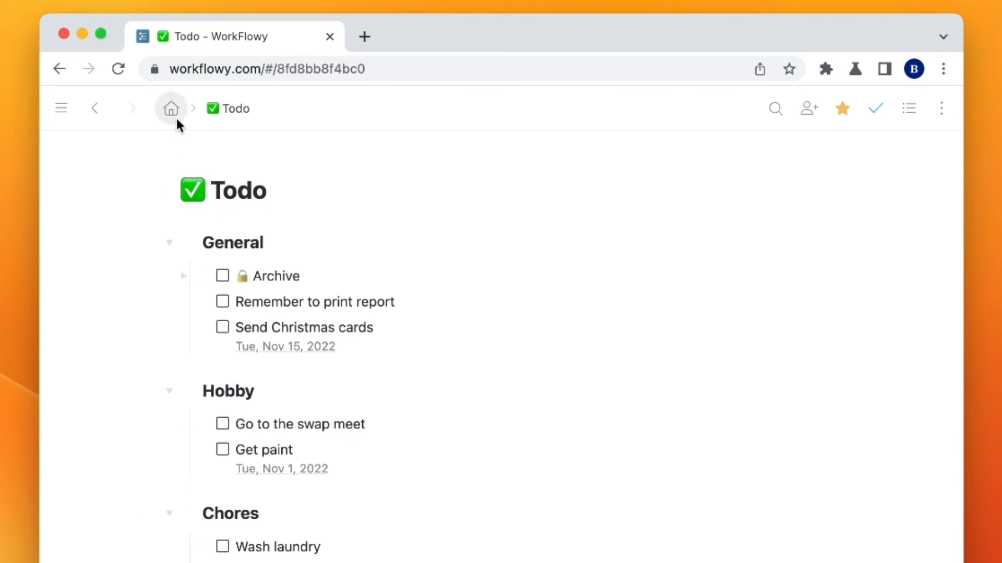
Replace the Todo item in 💼 Work with a Work mirror, add a :check emoji, complete Mail out reports
{"action": "left_click", "coordinate": [171, 108]}
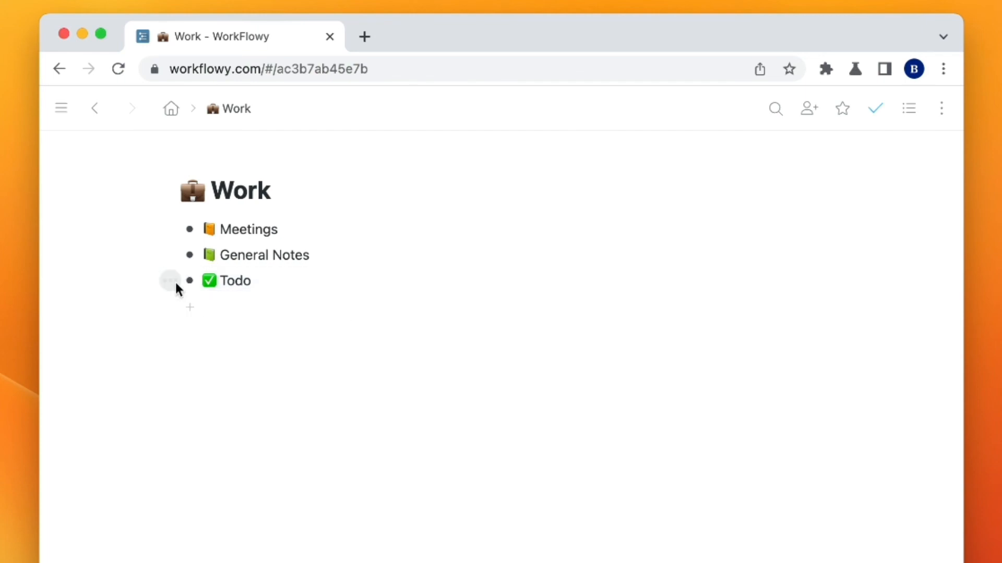
{"action": "left_click", "coordinate": [170, 280]}
{"action": "type", "text": "Work"}
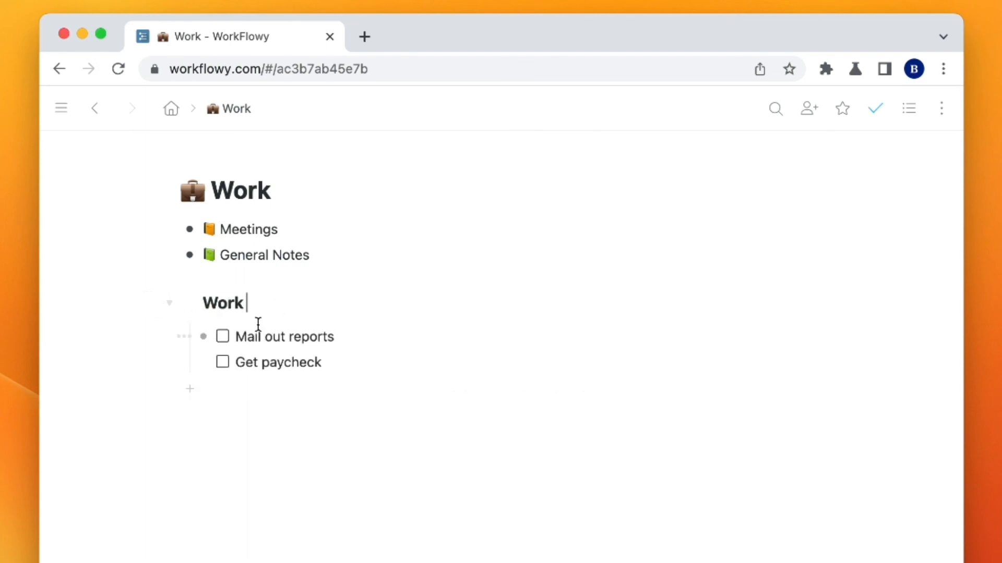
{"action": "type", "text": "/"}
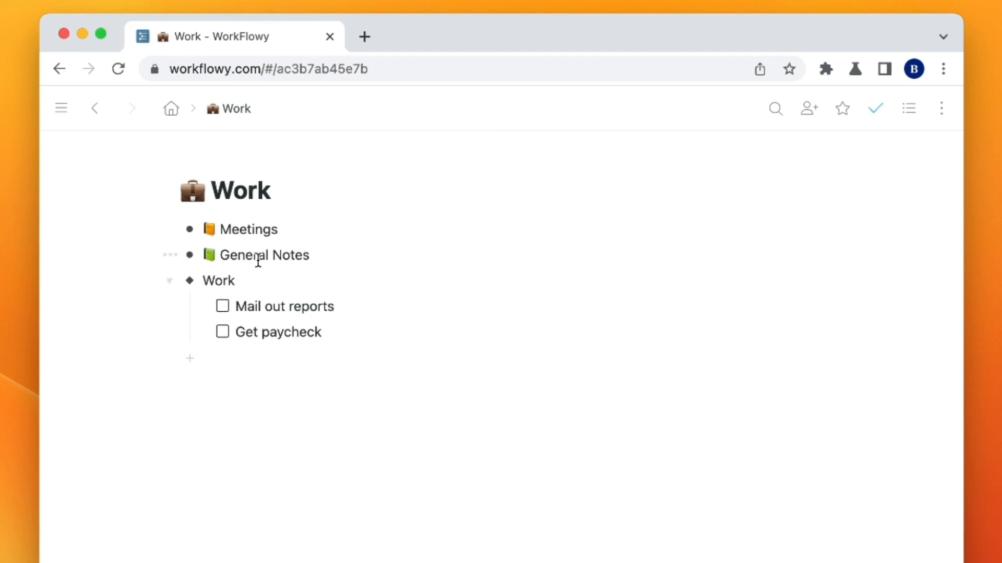
{"action": "type", "text": ":check"}
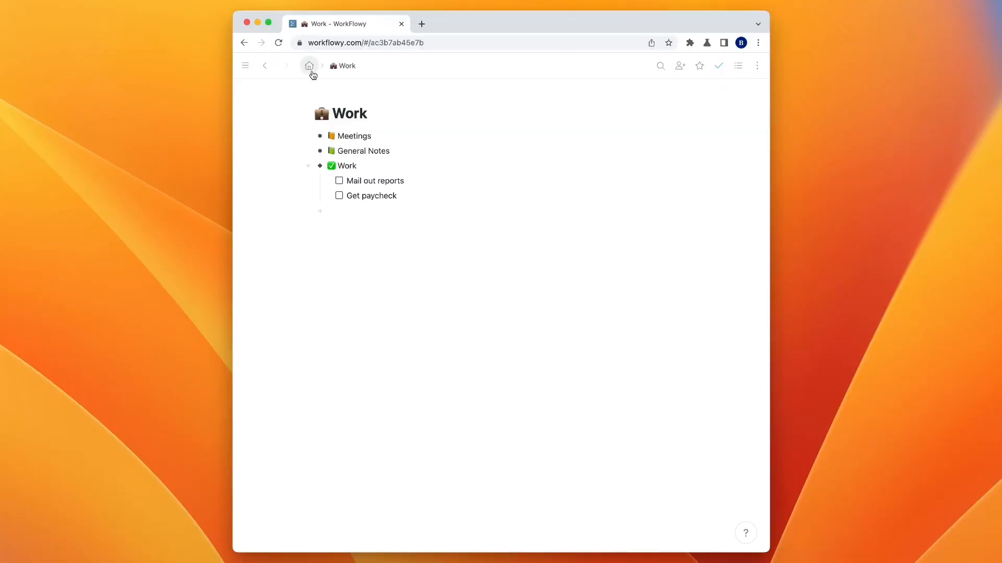
{"action": "left_click", "coordinate": [339, 181]}
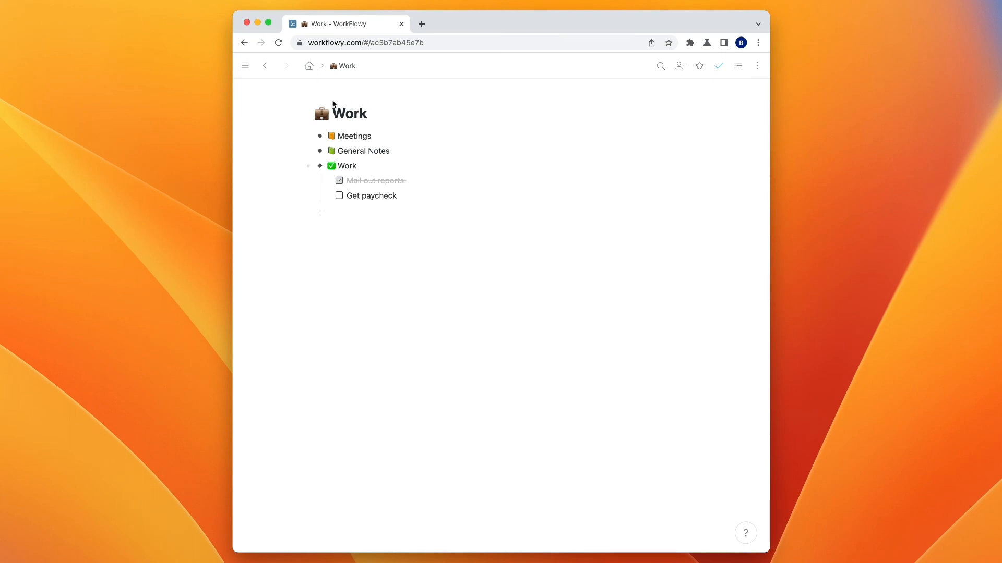
Retype the title 'Todo W', expand the mirror inside 💼 Work, and view the ✅ Todo page
{"action": "type", "text": "Todo W"}
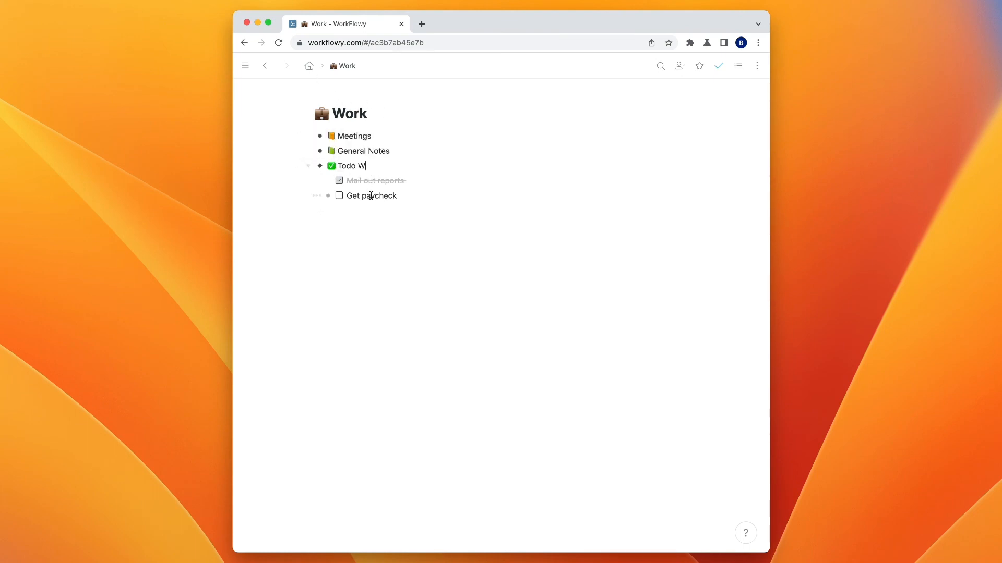
{"action": "left_click", "coordinate": [310, 66]}
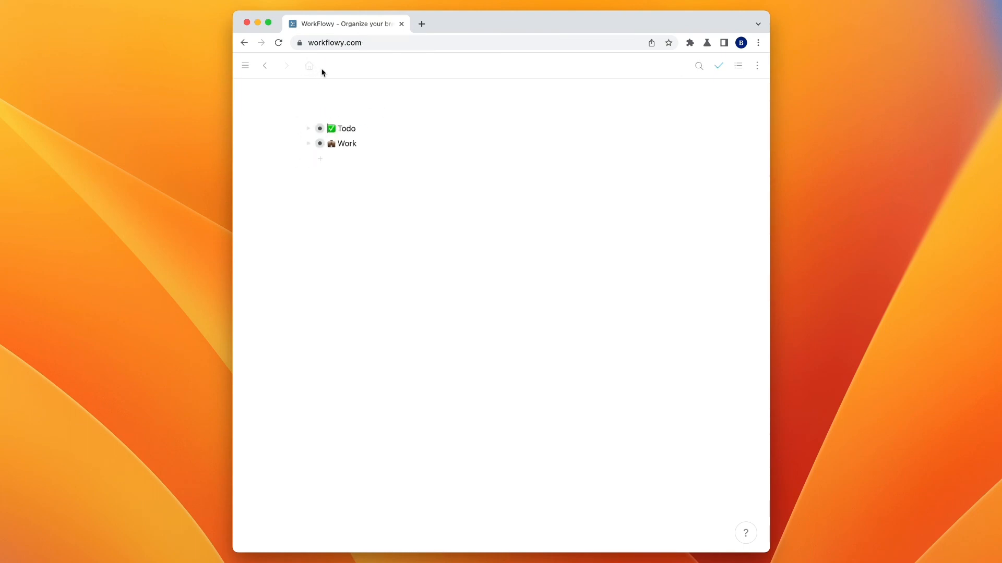
{"action": "left_click", "coordinate": [319, 129]}
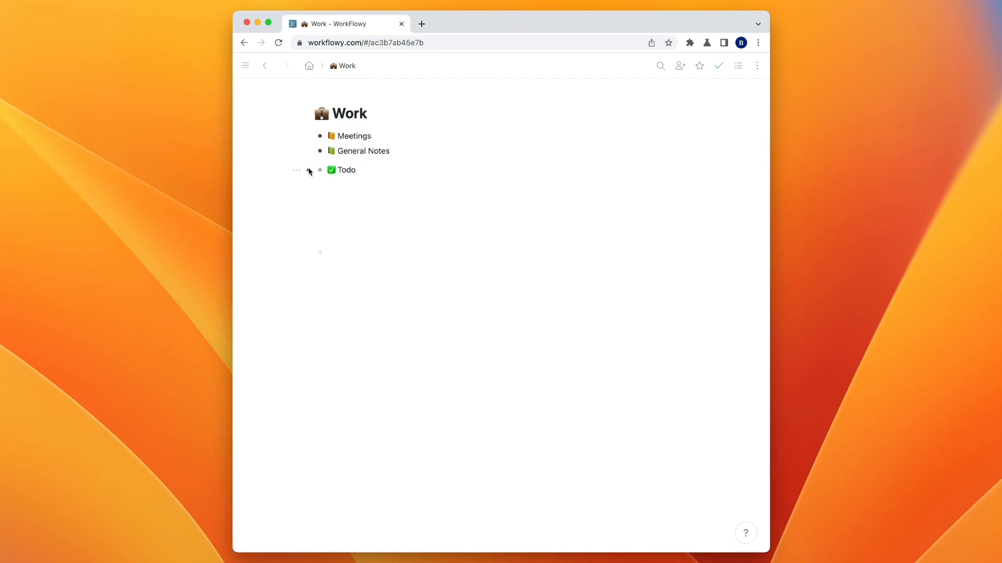
{"action": "left_click", "coordinate": [308, 170]}
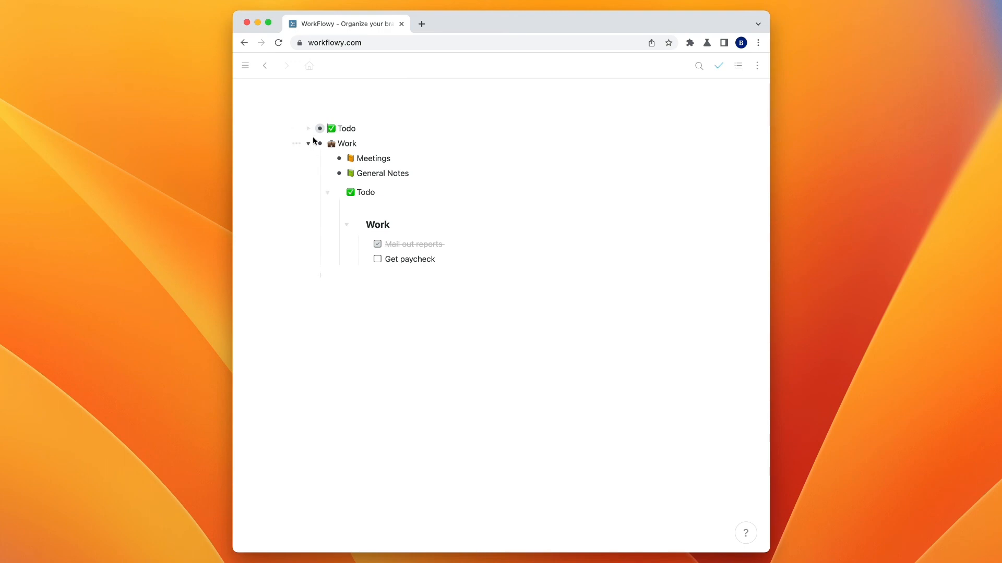
{"action": "left_click", "coordinate": [319, 129]}
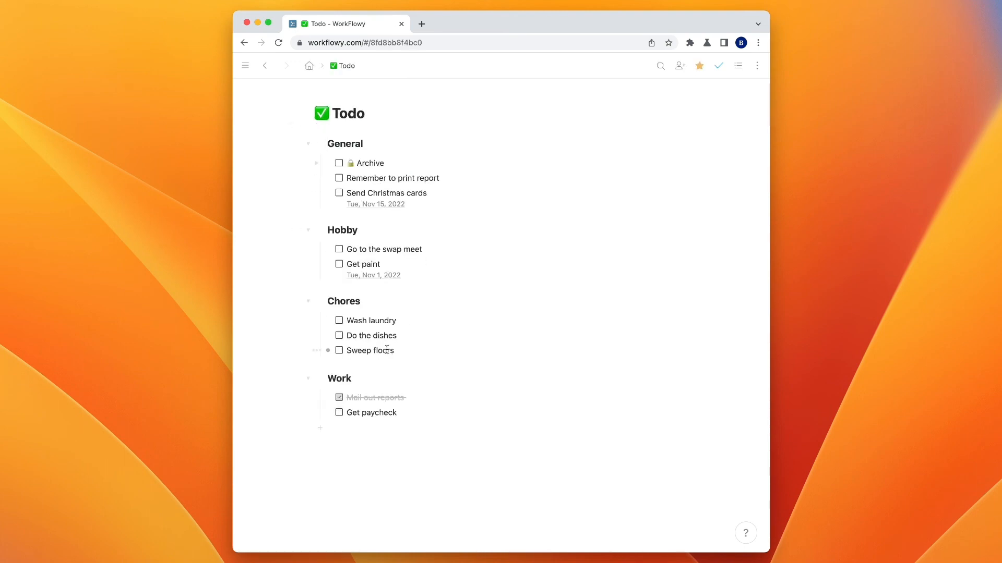